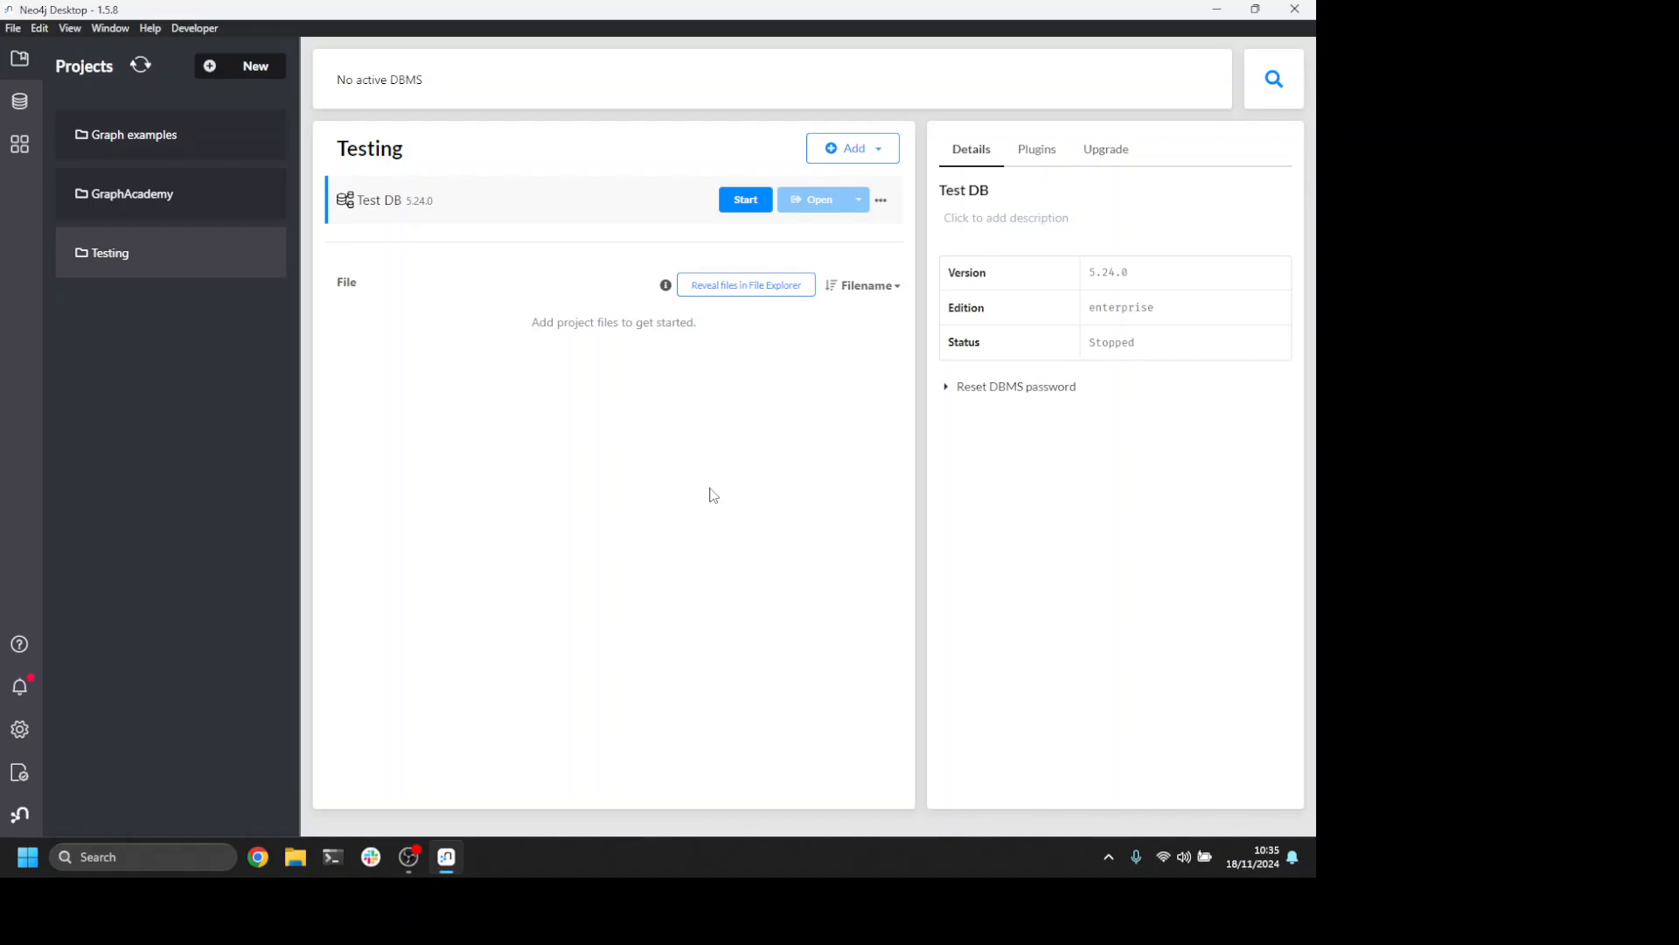
mouse_move(402, 190)
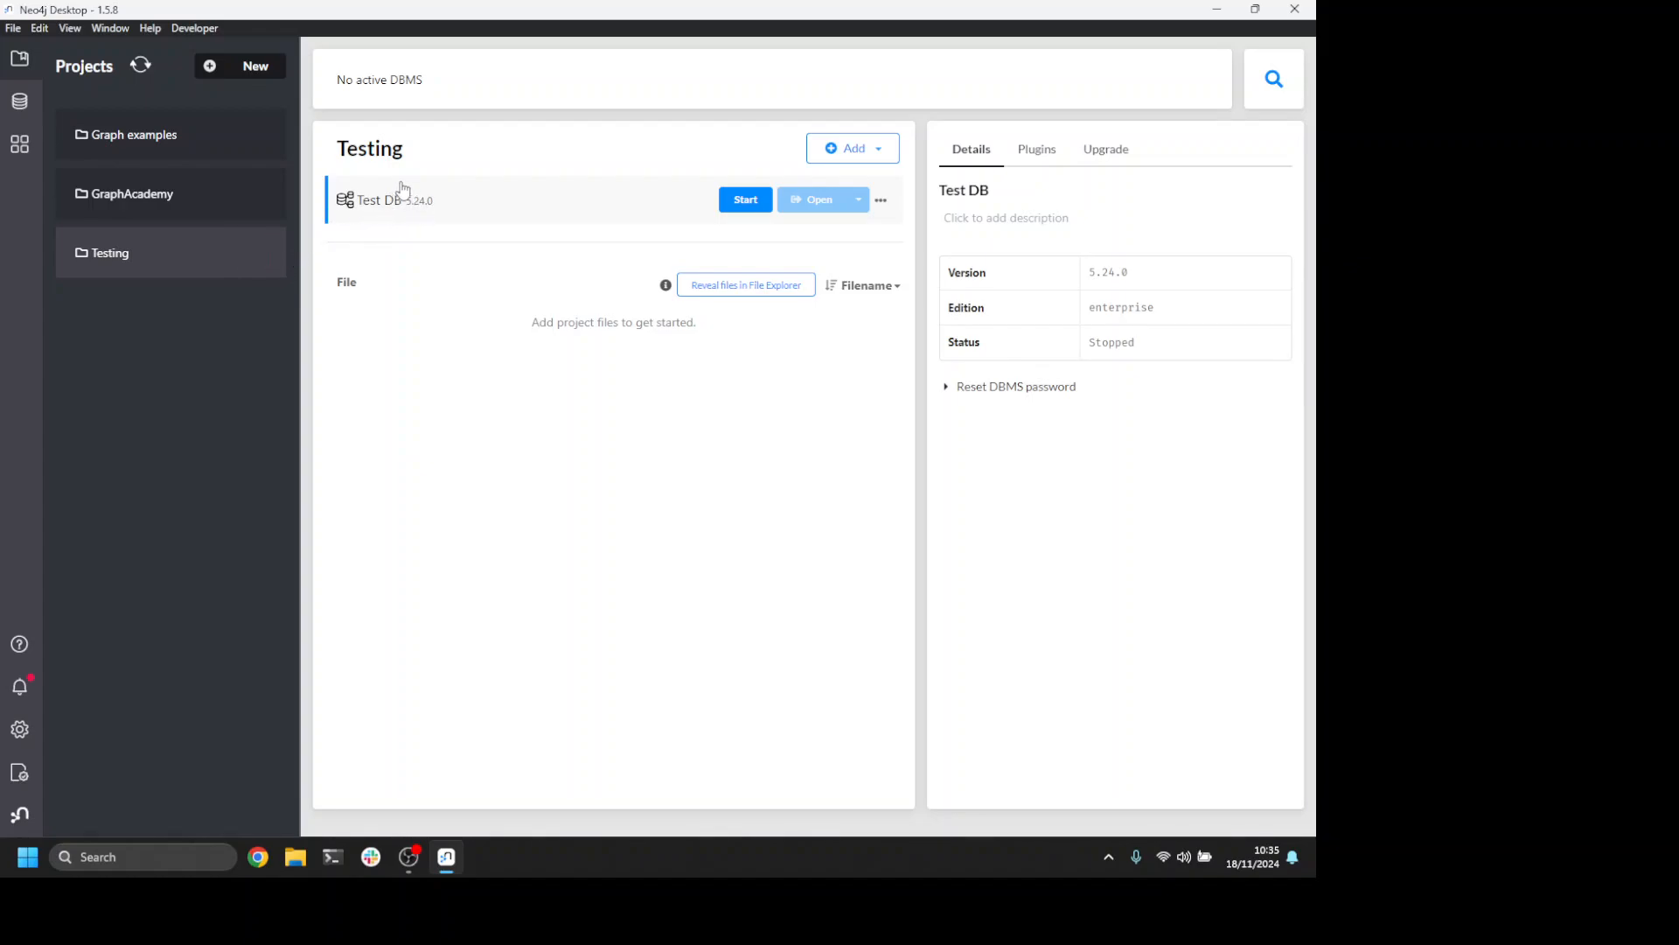
mouse_move(624, 180)
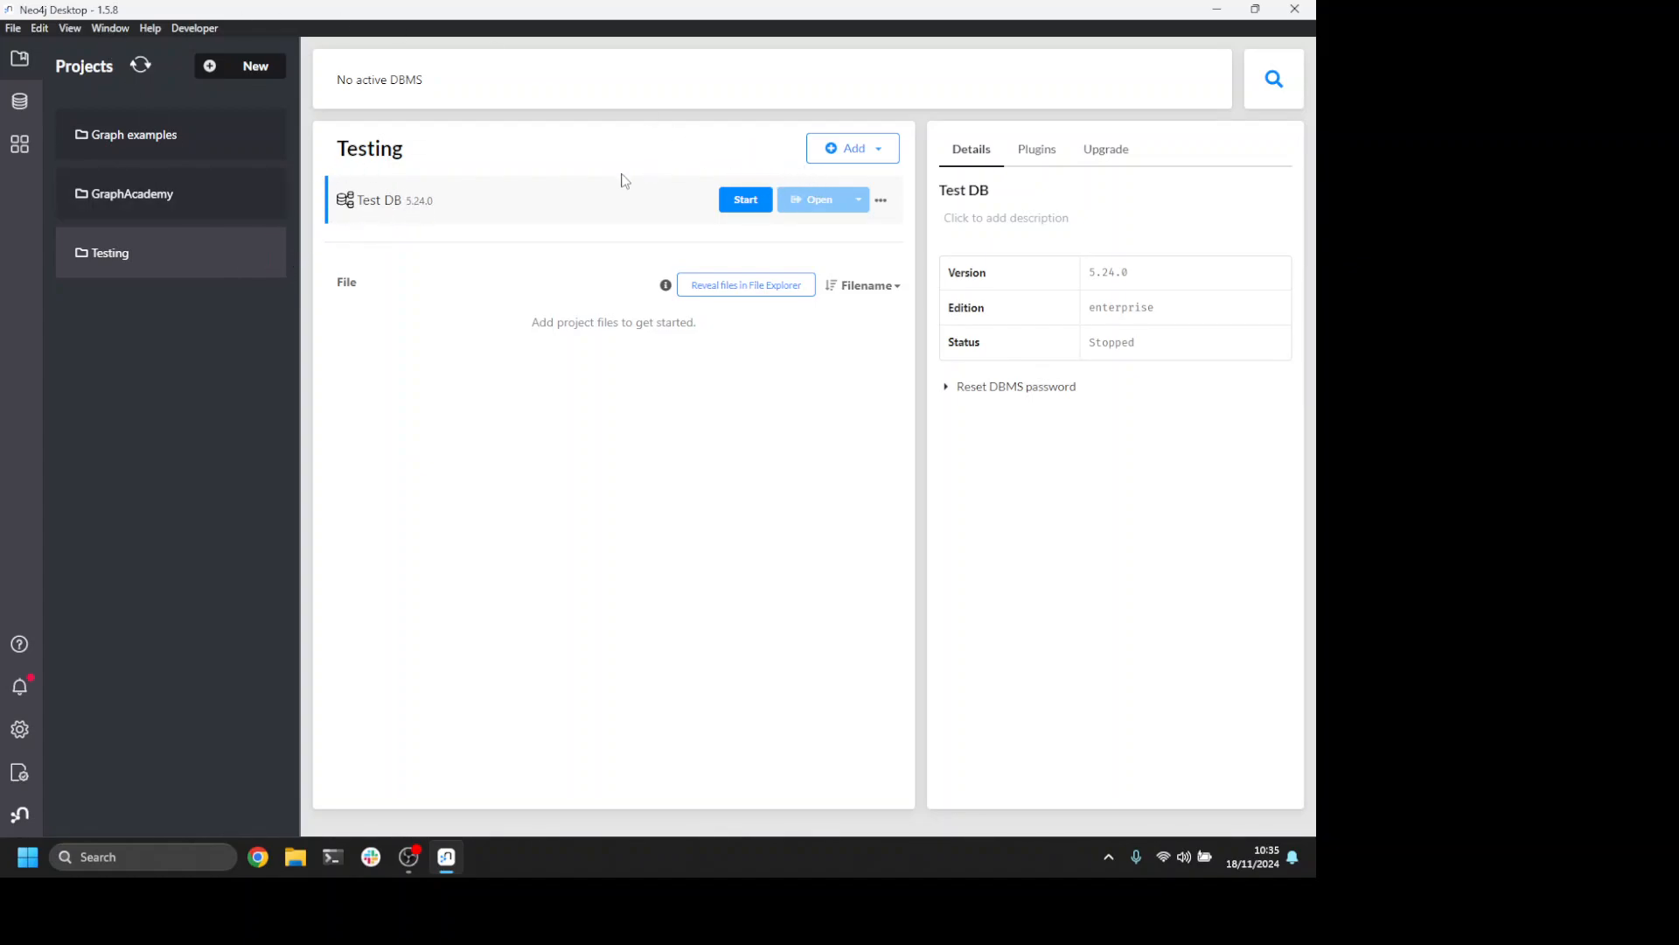
mouse_move(615, 216)
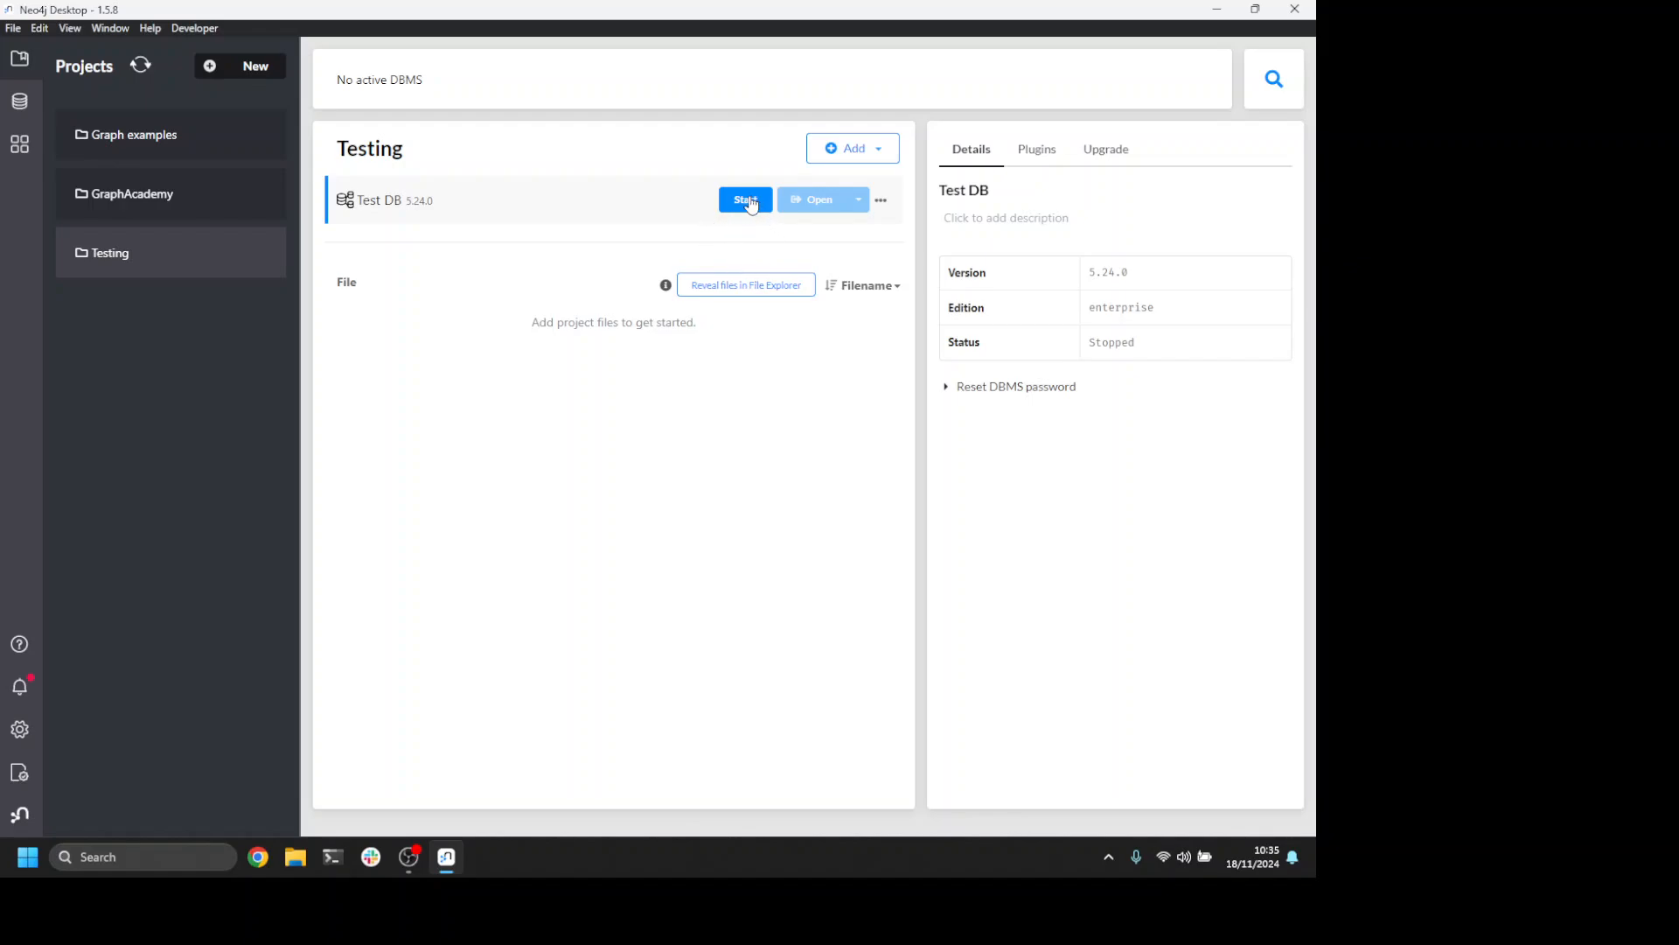
mouse_move(881, 204)
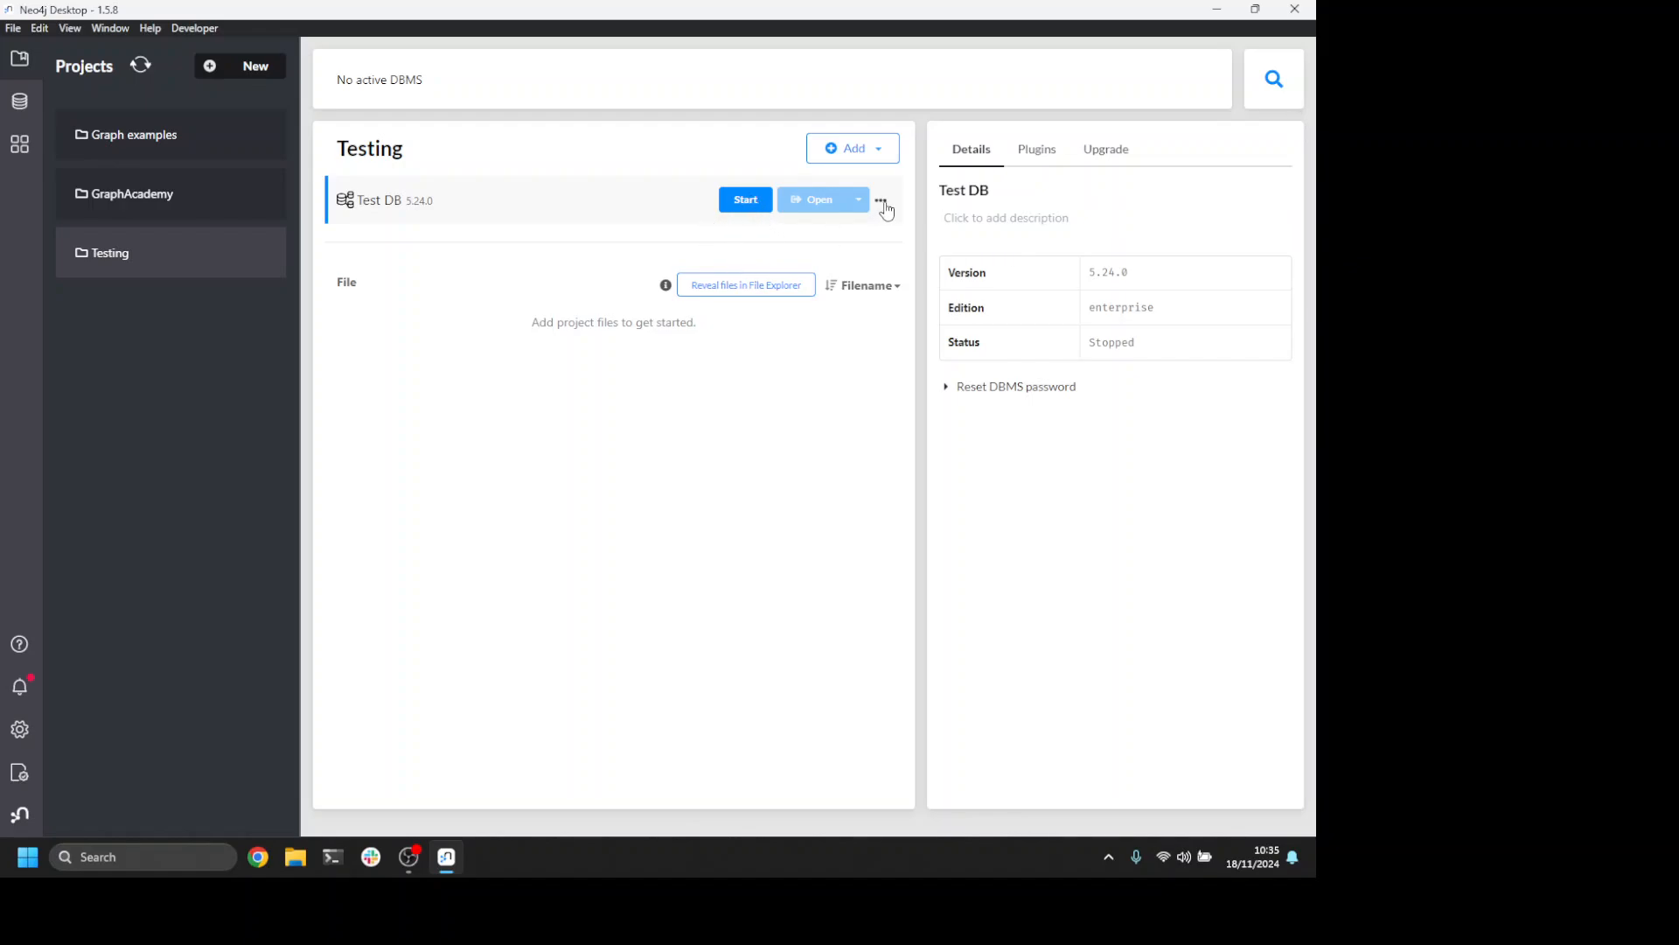
- Open Test DB's plugins folder in File Explorer from its actions menu
left_click(881, 200)
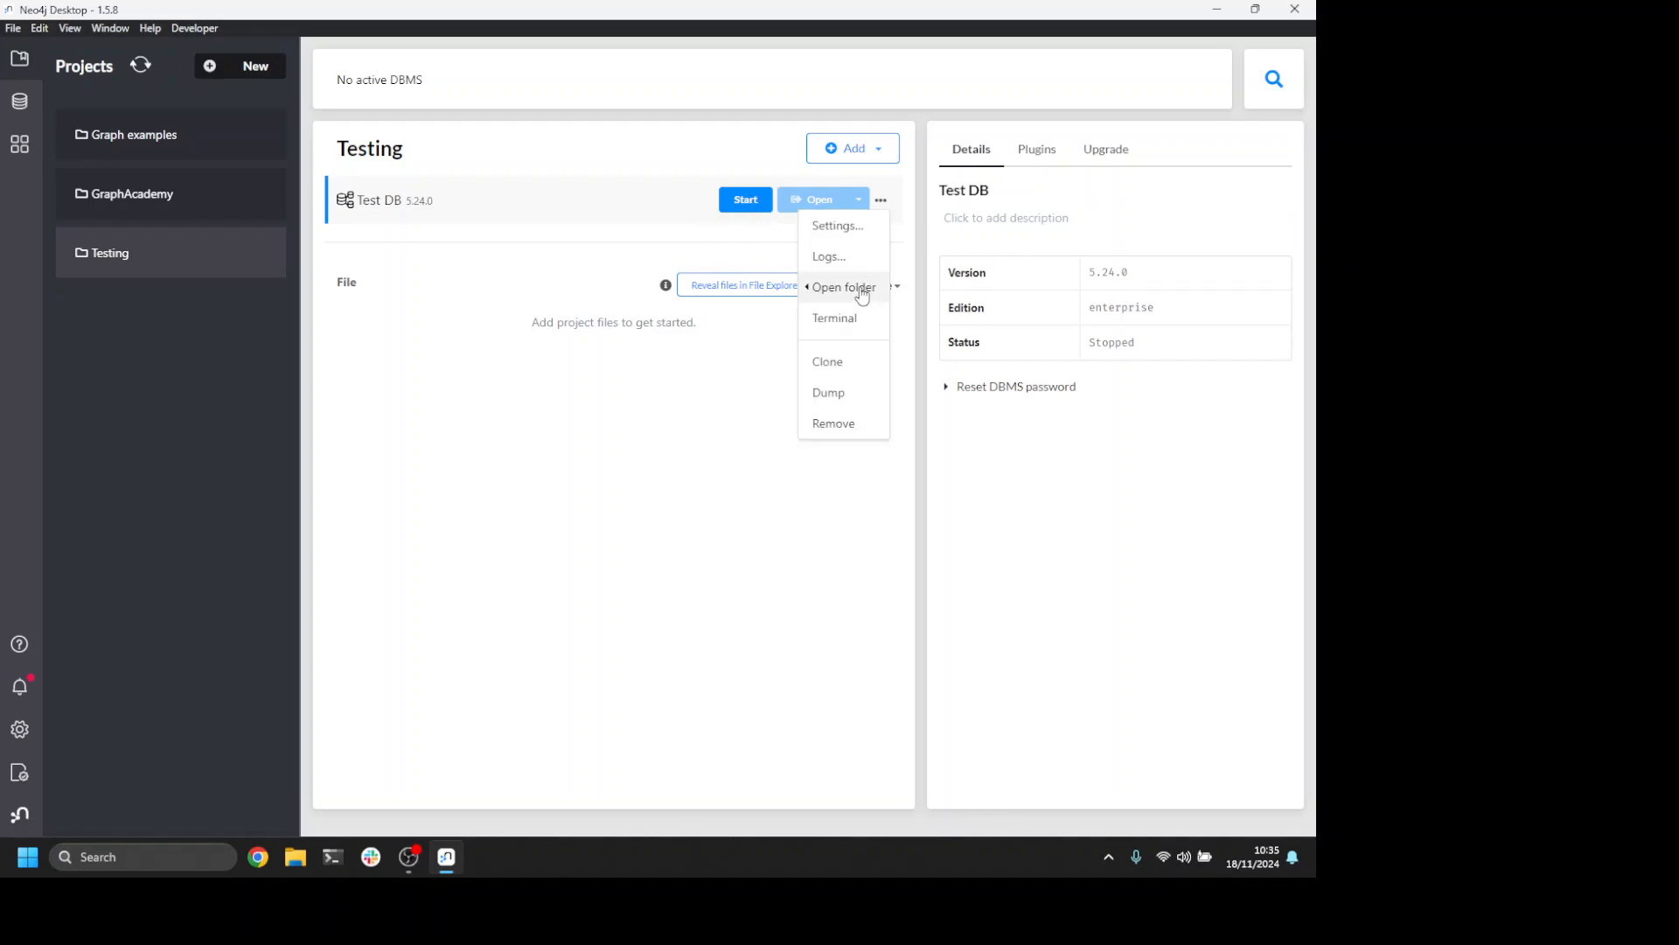
left_click(845, 287)
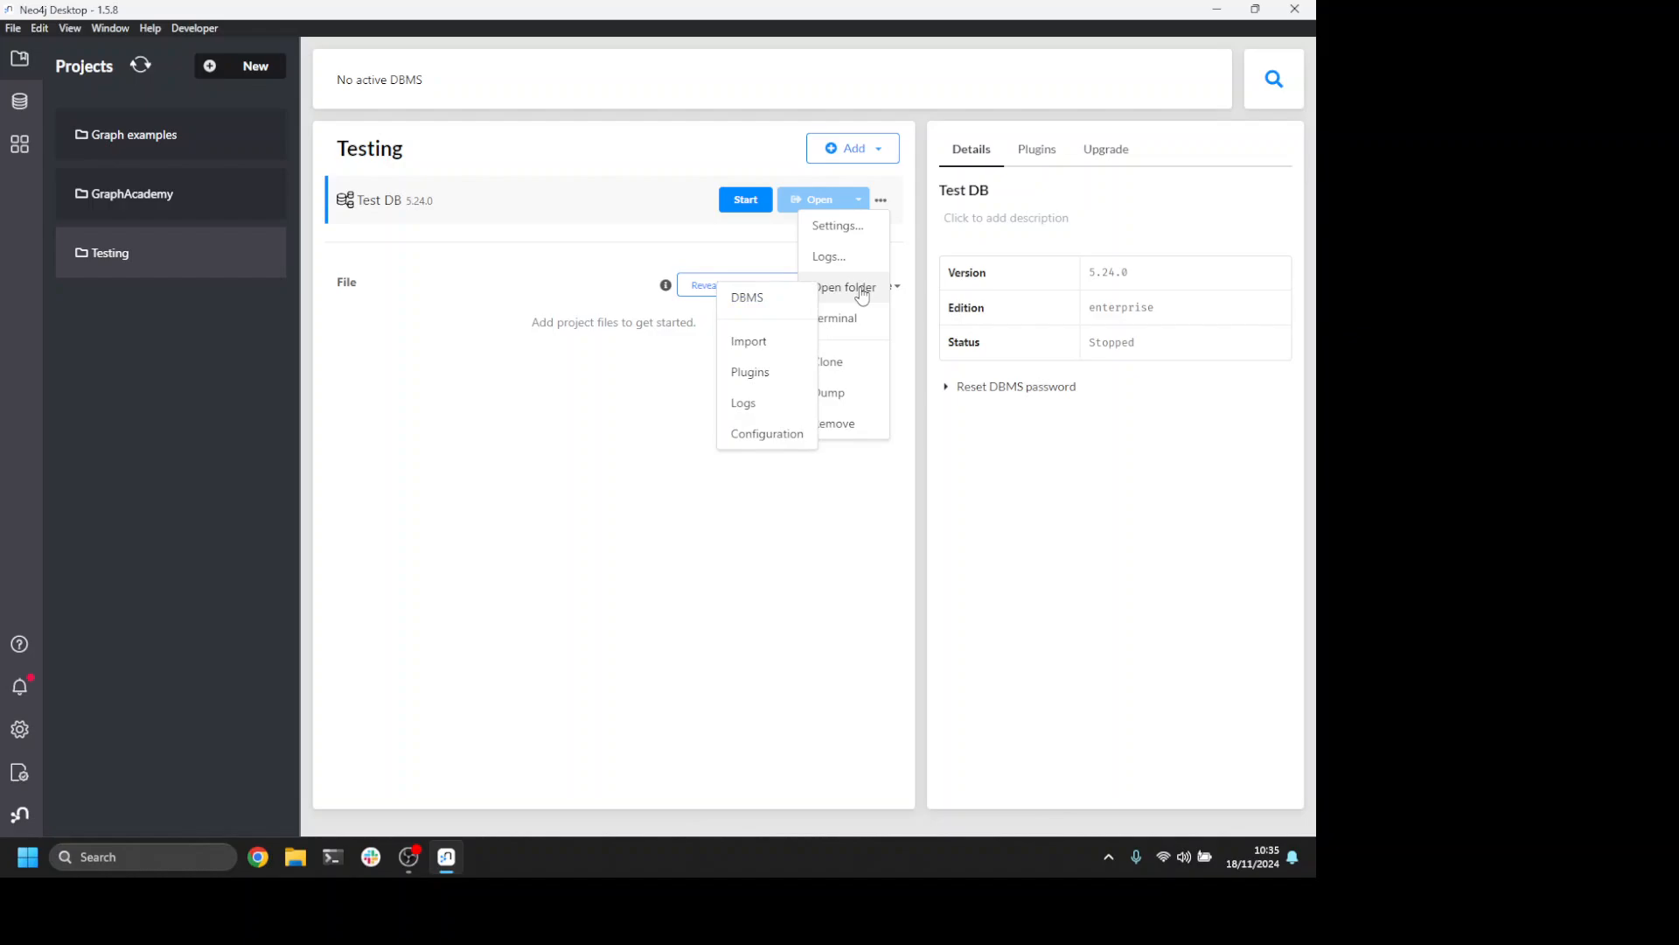
mouse_move(749, 372)
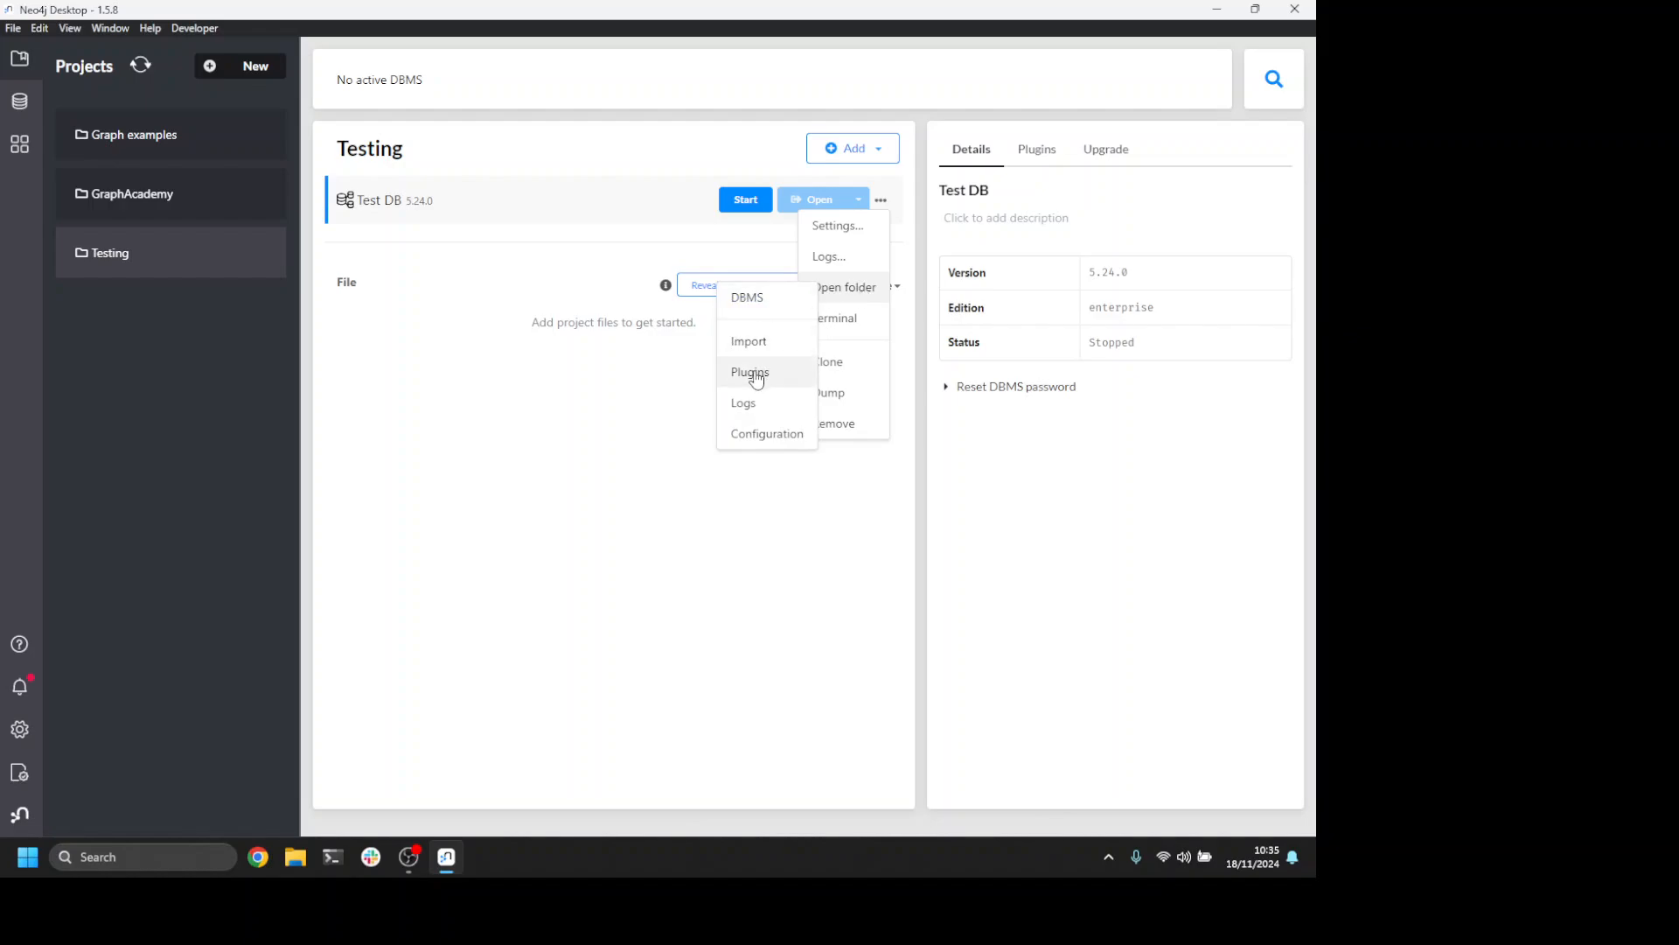
left_click(749, 372)
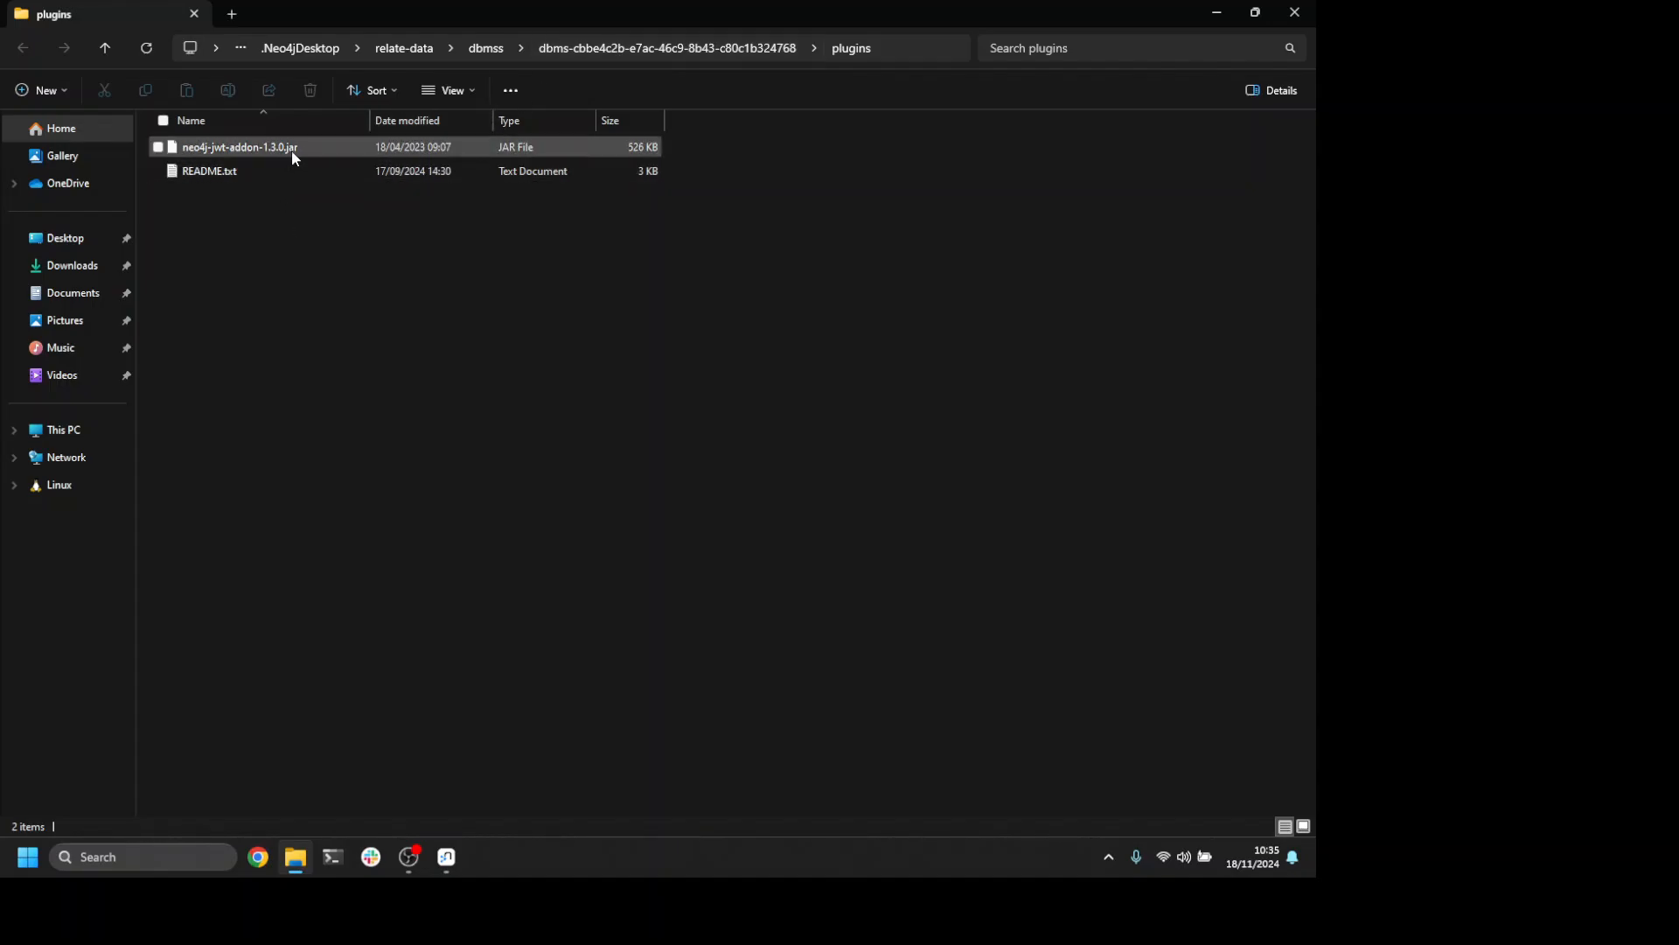
- Go up to the DBMS main folder and select the products folder
left_click(278, 244)
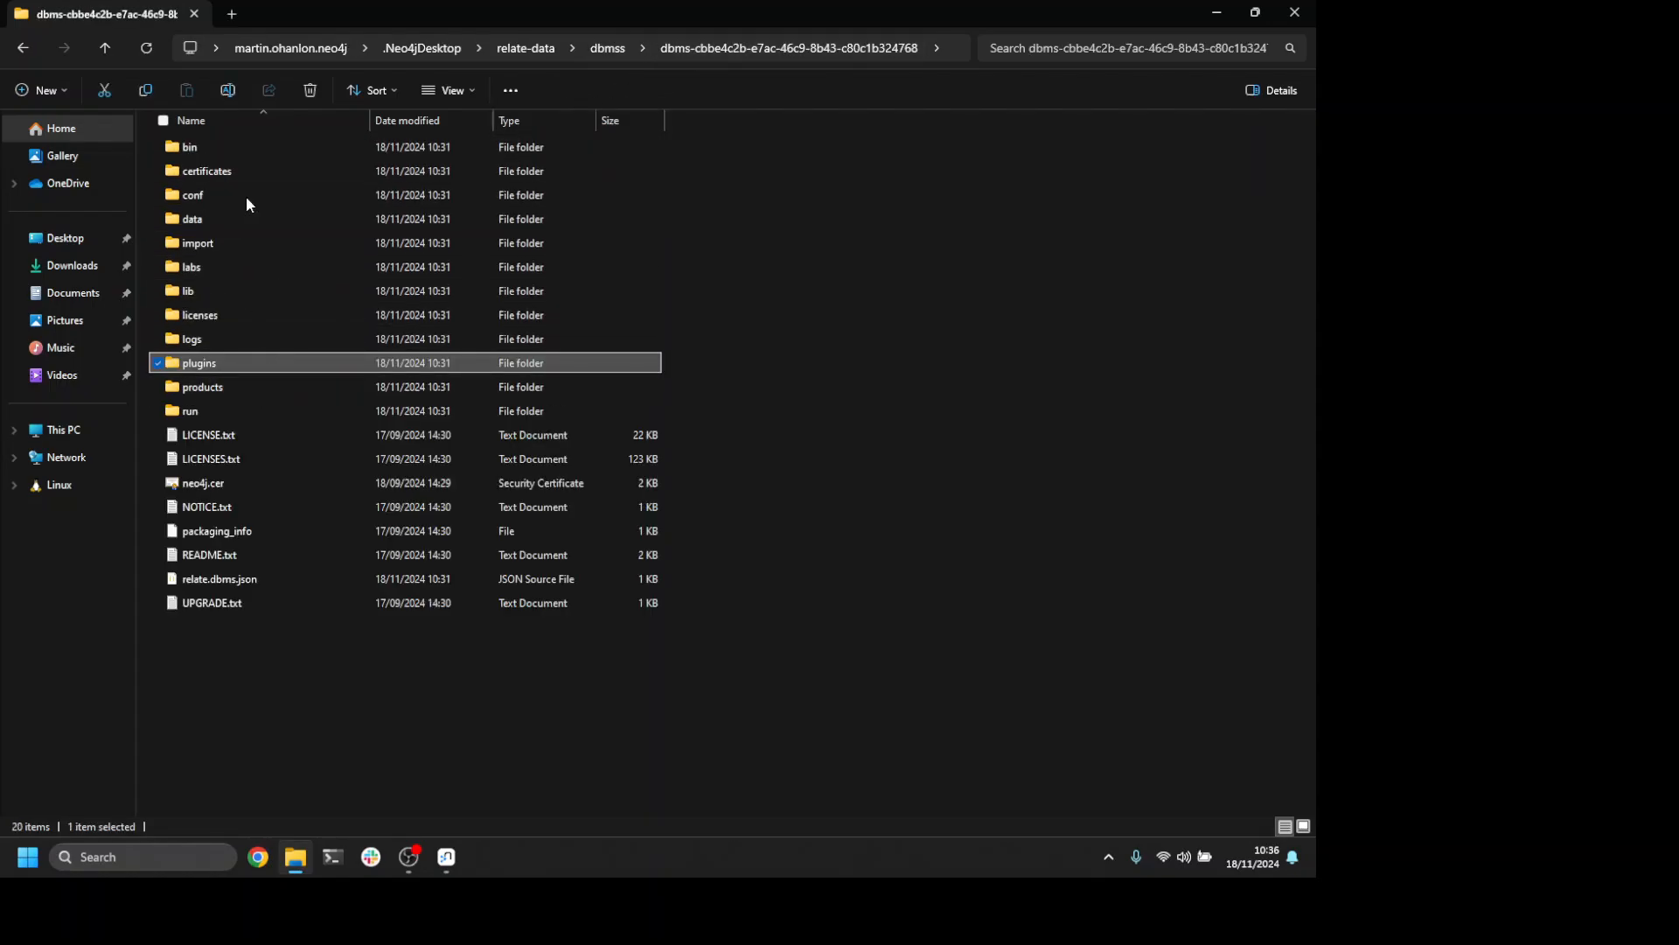
left_click(201, 387)
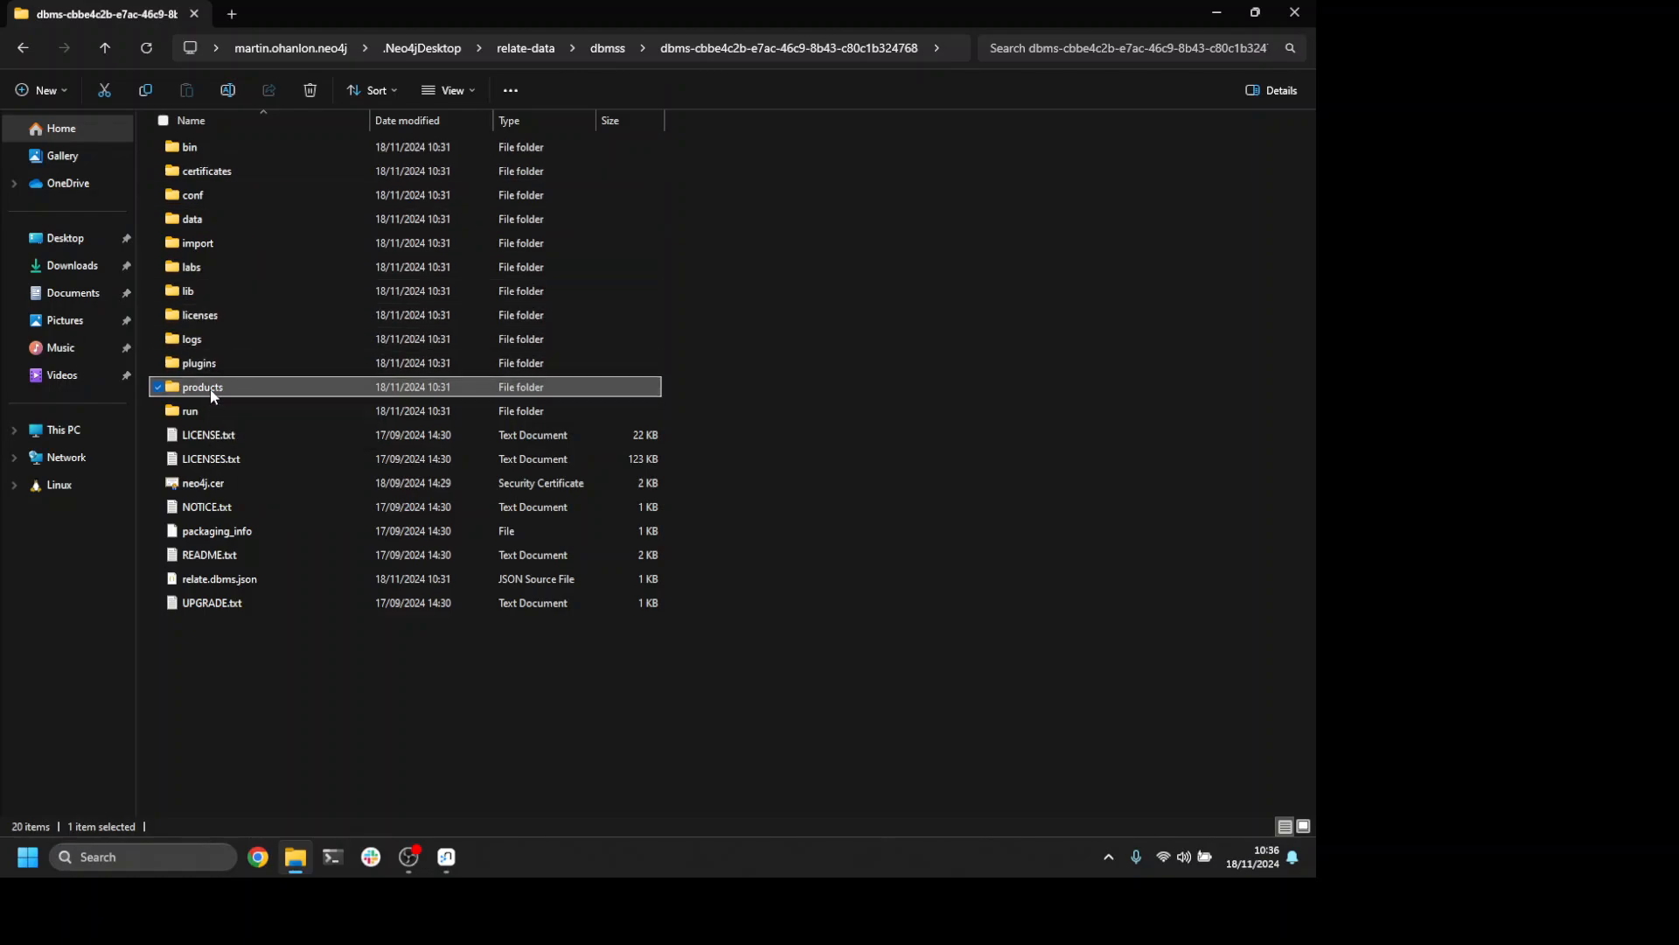
- Open products, select neo4j-genai-plugin-5.24.0.jar and bring up its context menu
double_click(202, 387)
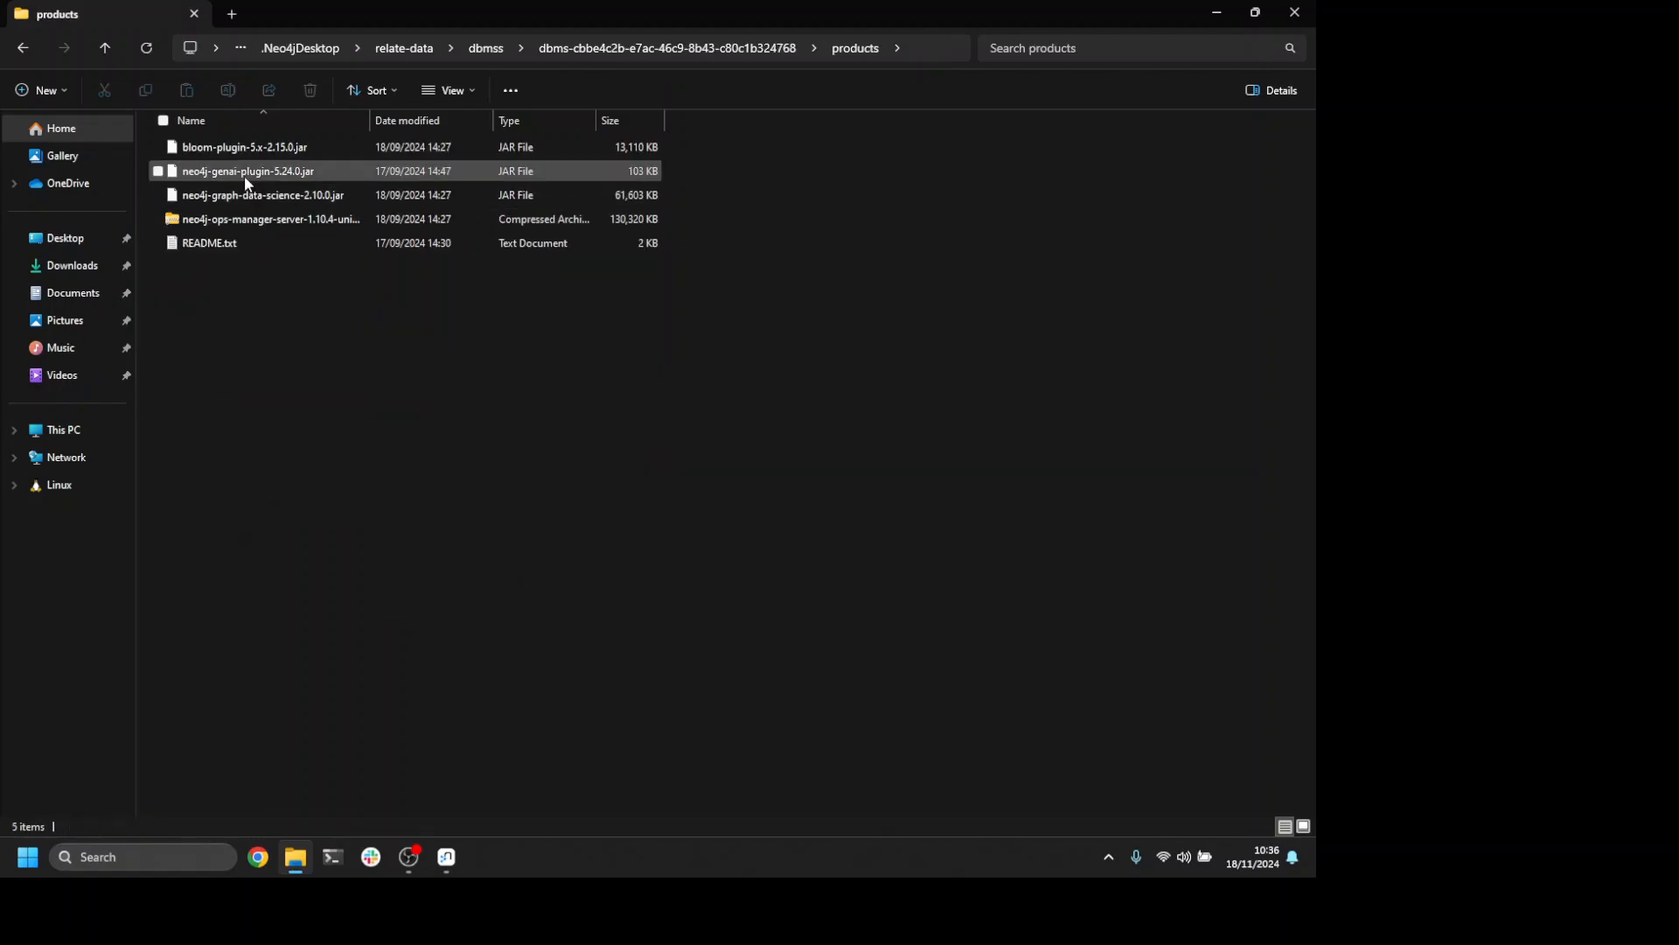
left_click(248, 171)
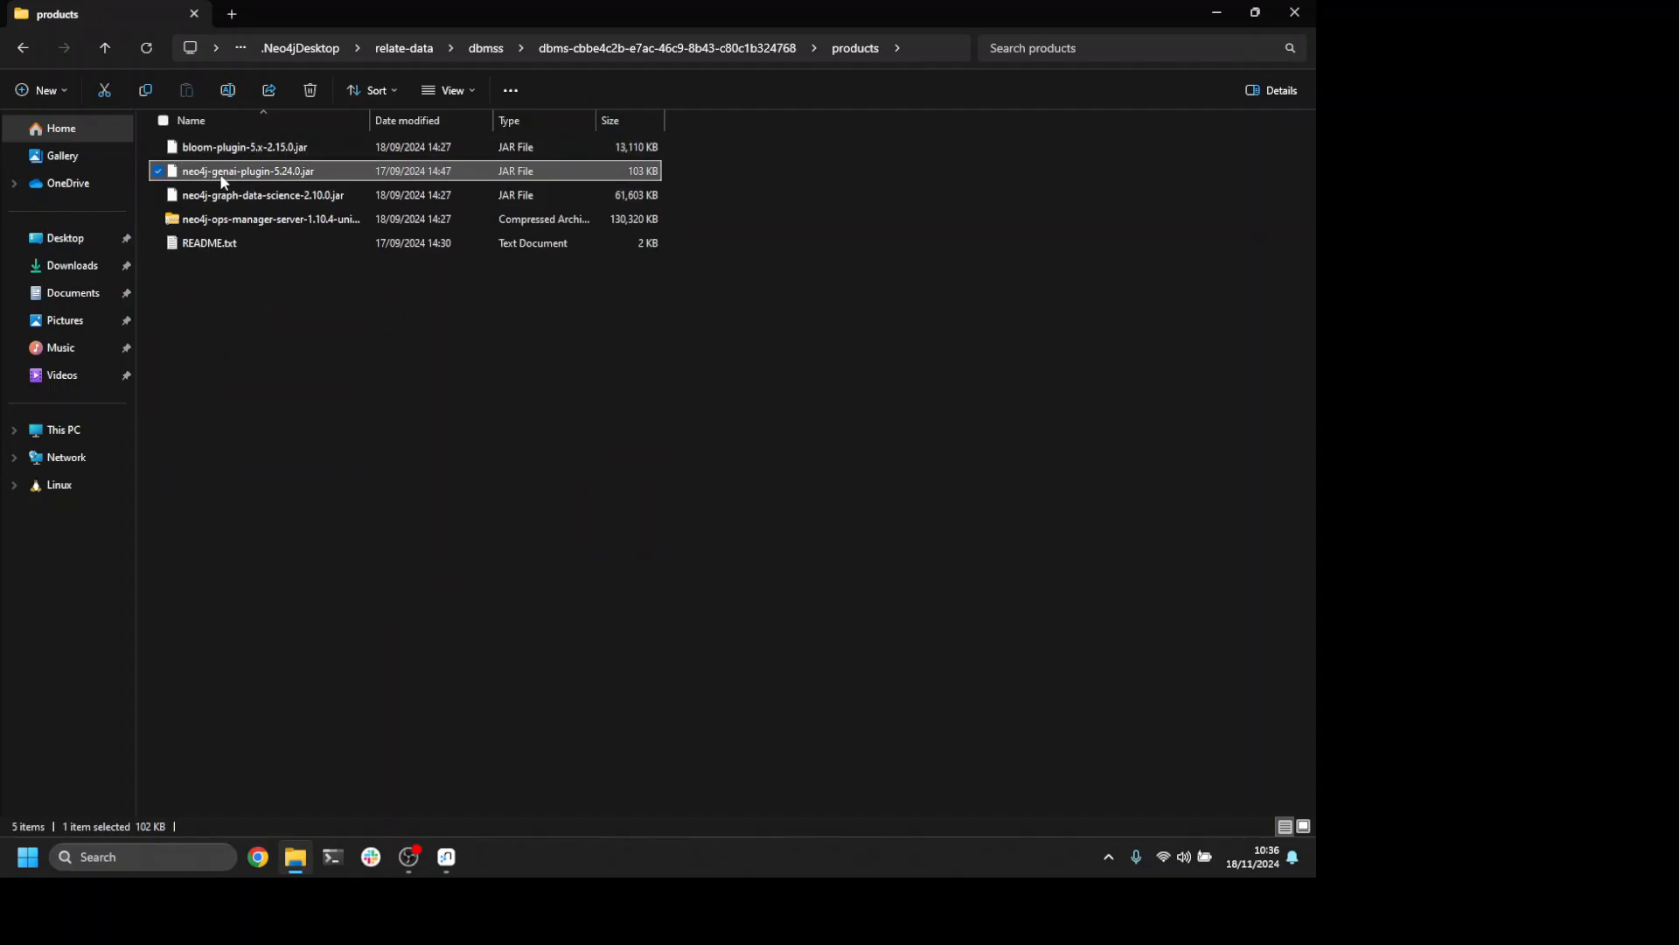
mouse_move(337, 180)
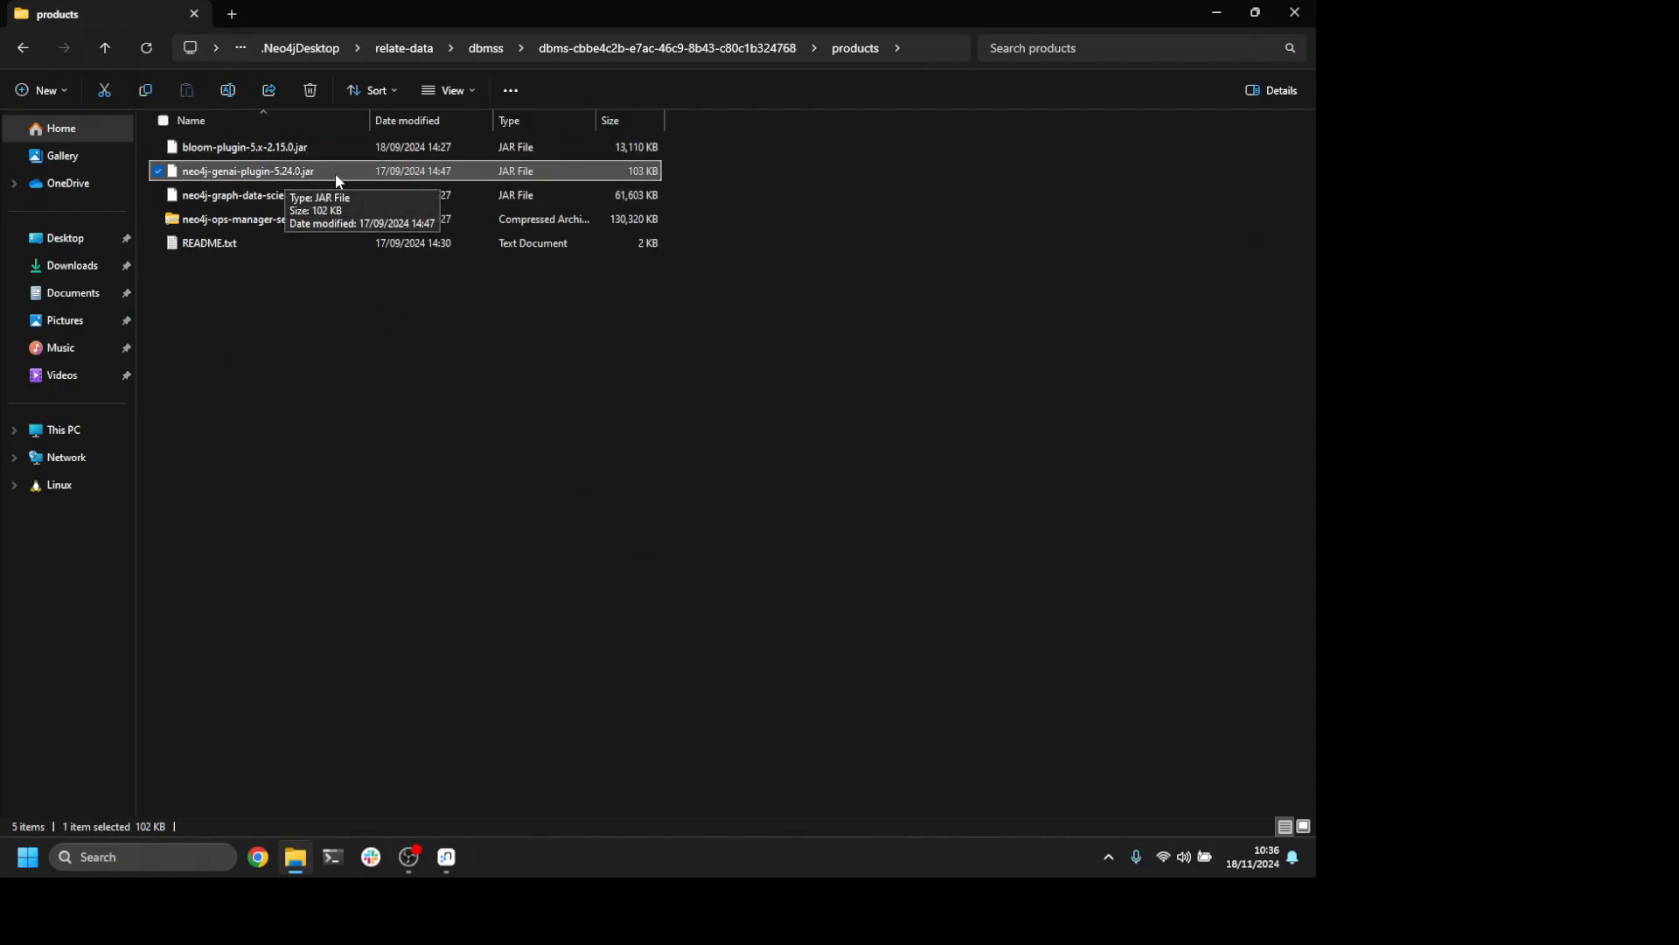
mouse_move(270, 382)
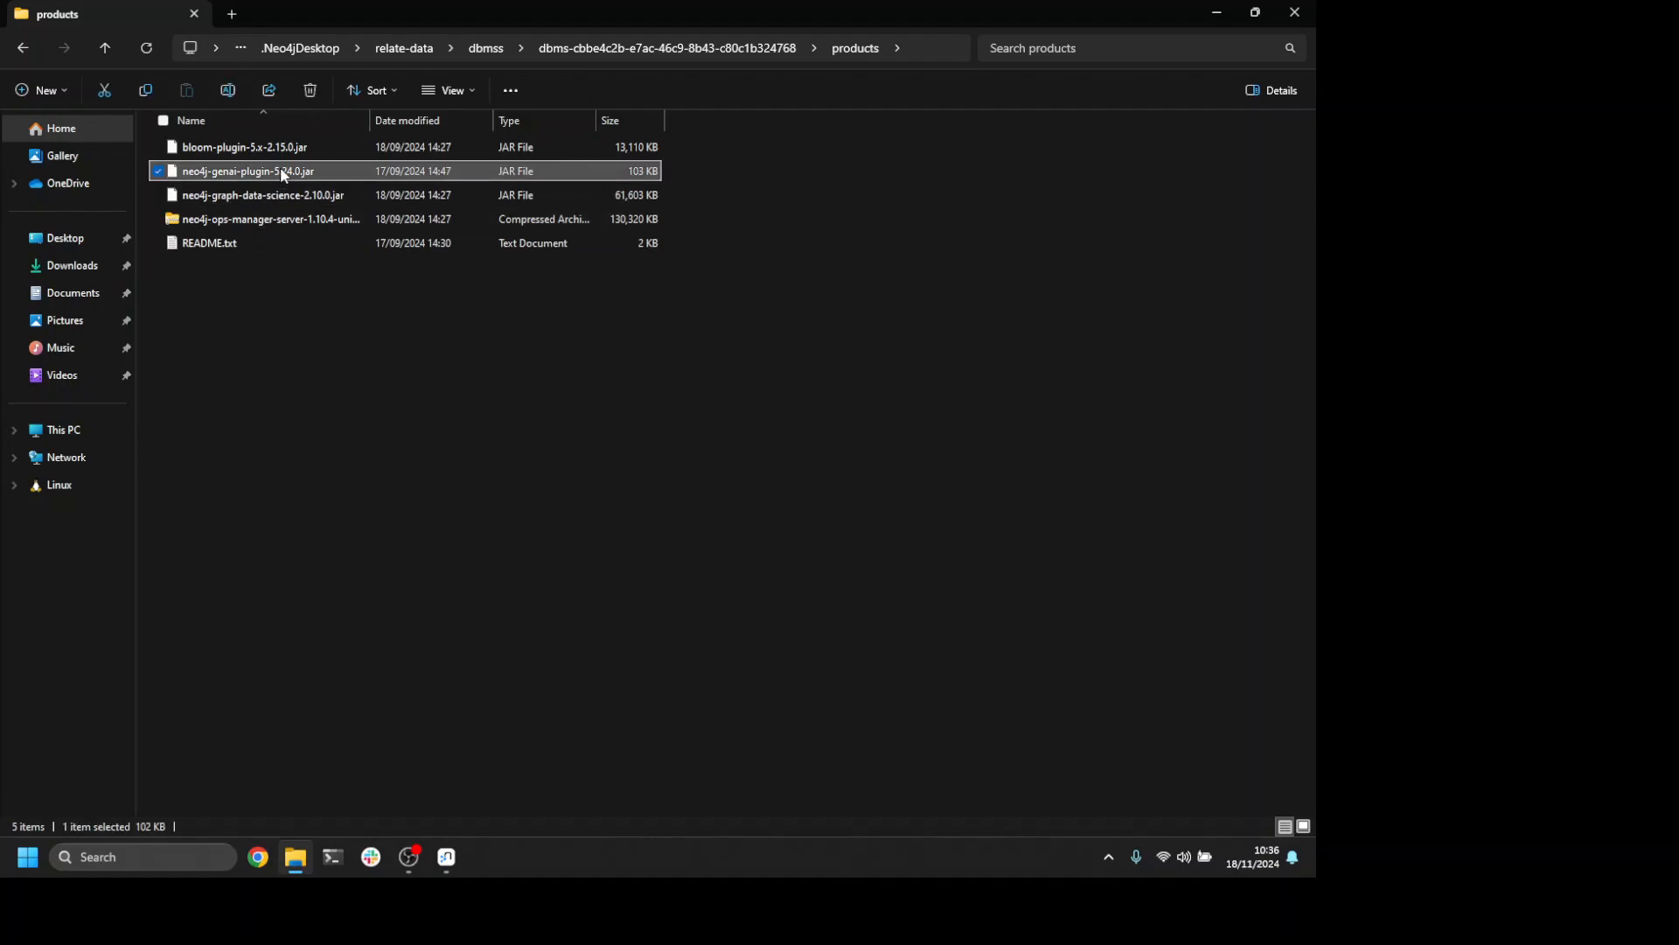
right_click(247, 172)
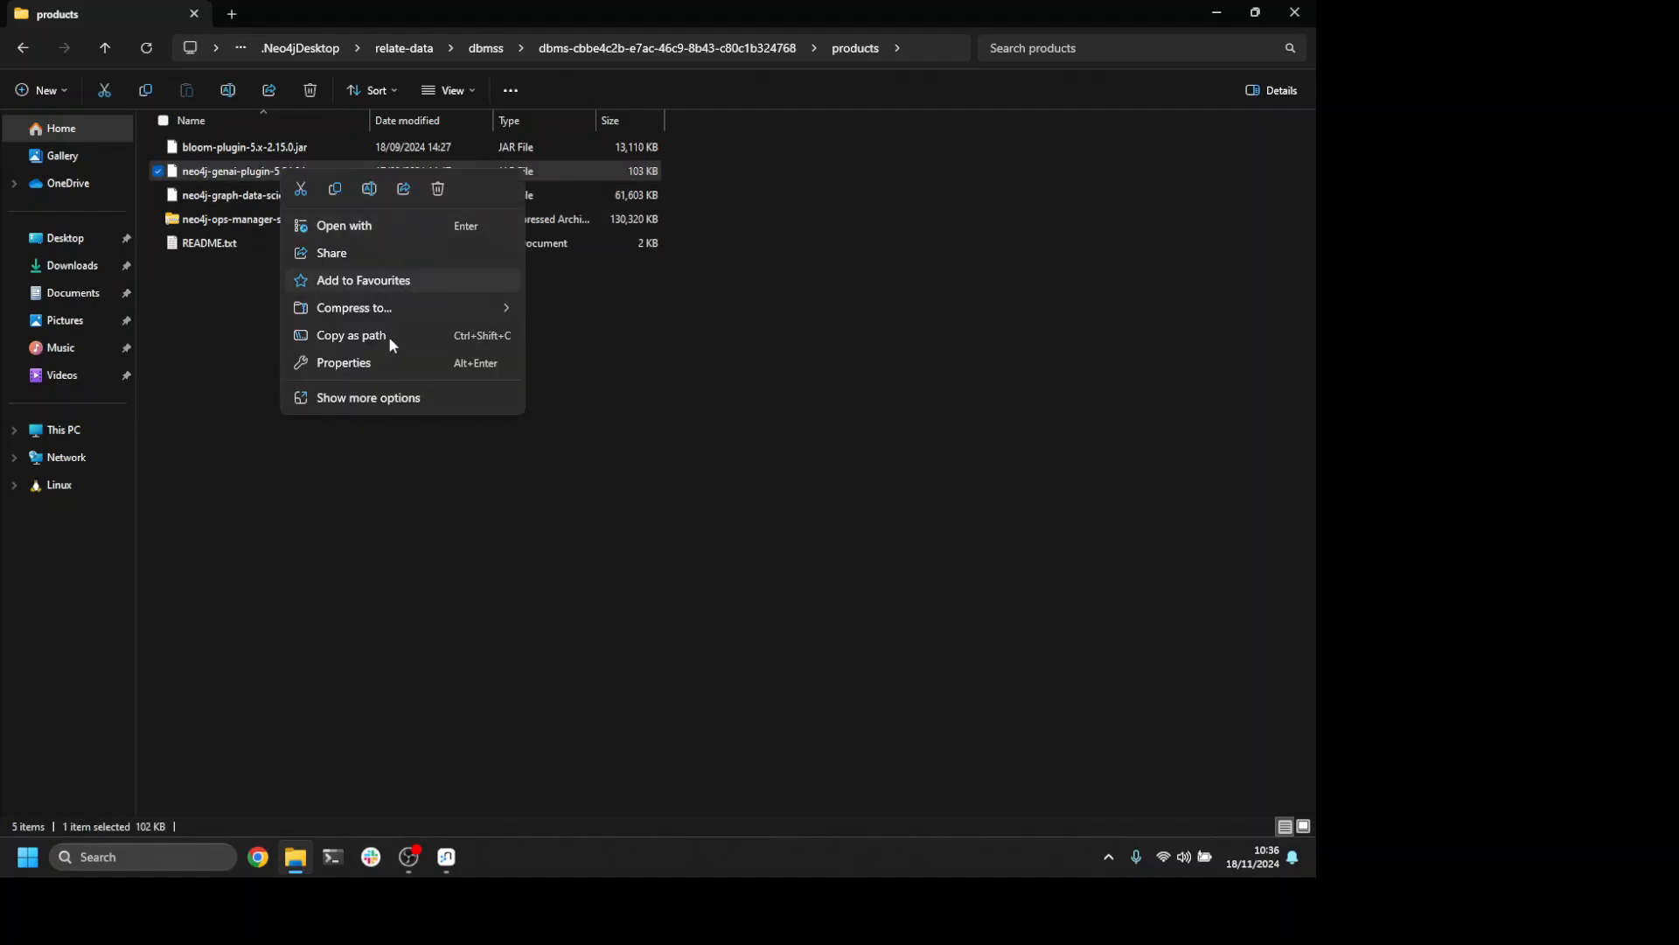
mouse_move(335, 190)
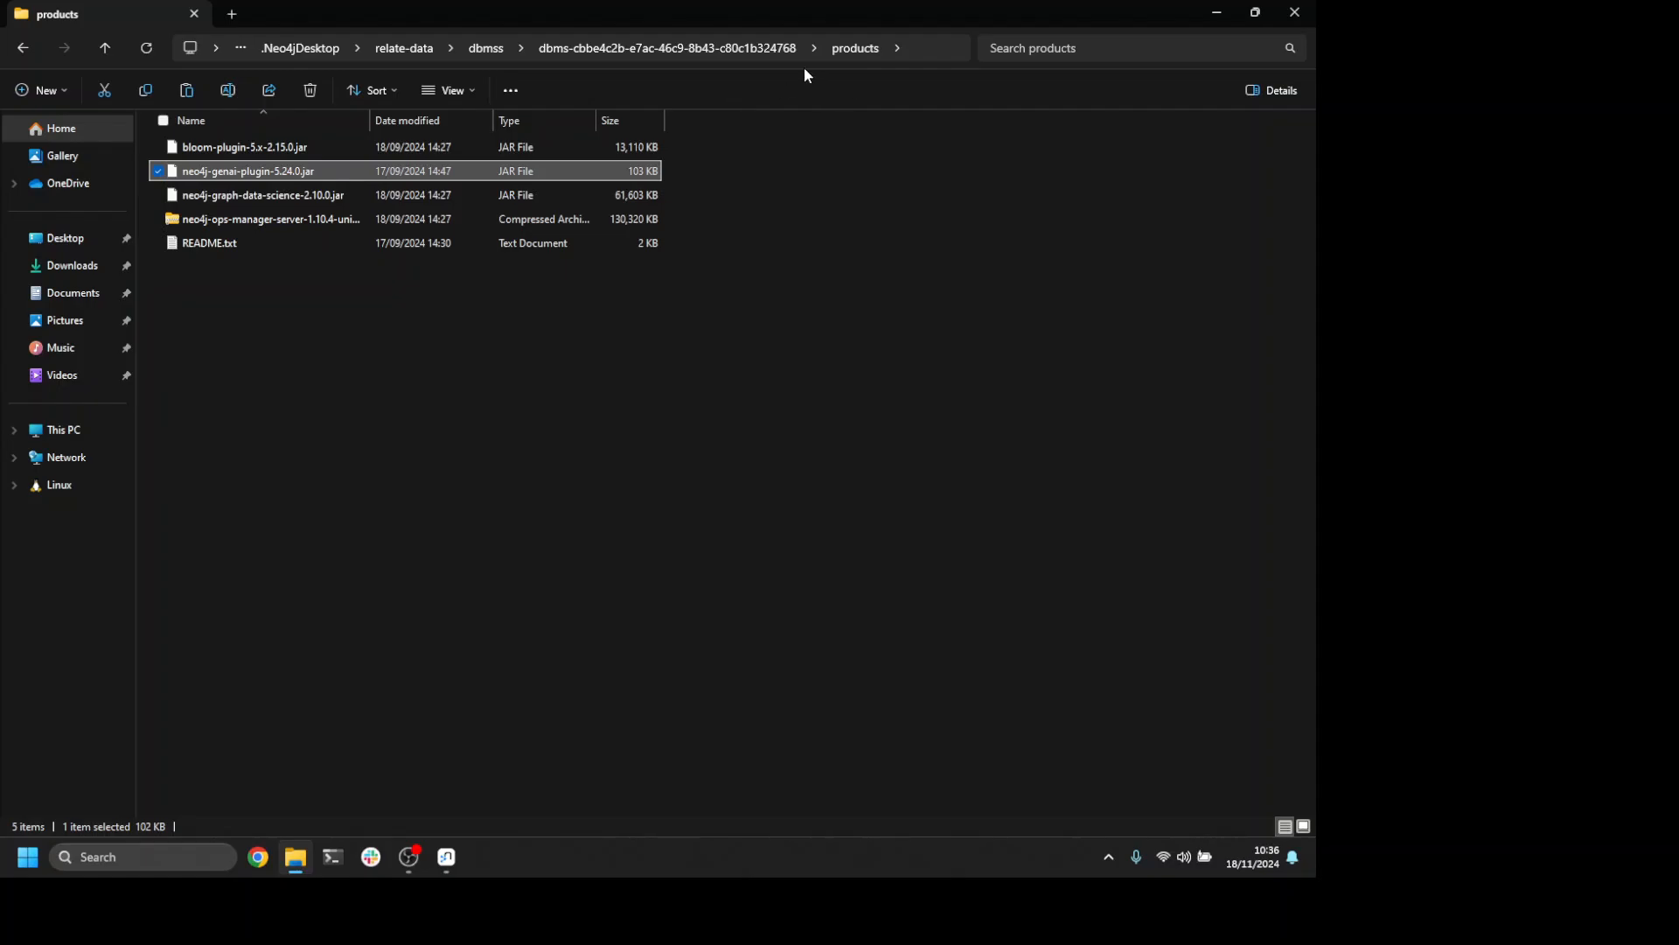
- Return to the DBMS folder, open plugins, then switch toward Neo4j Desktop
left_click(104, 47)
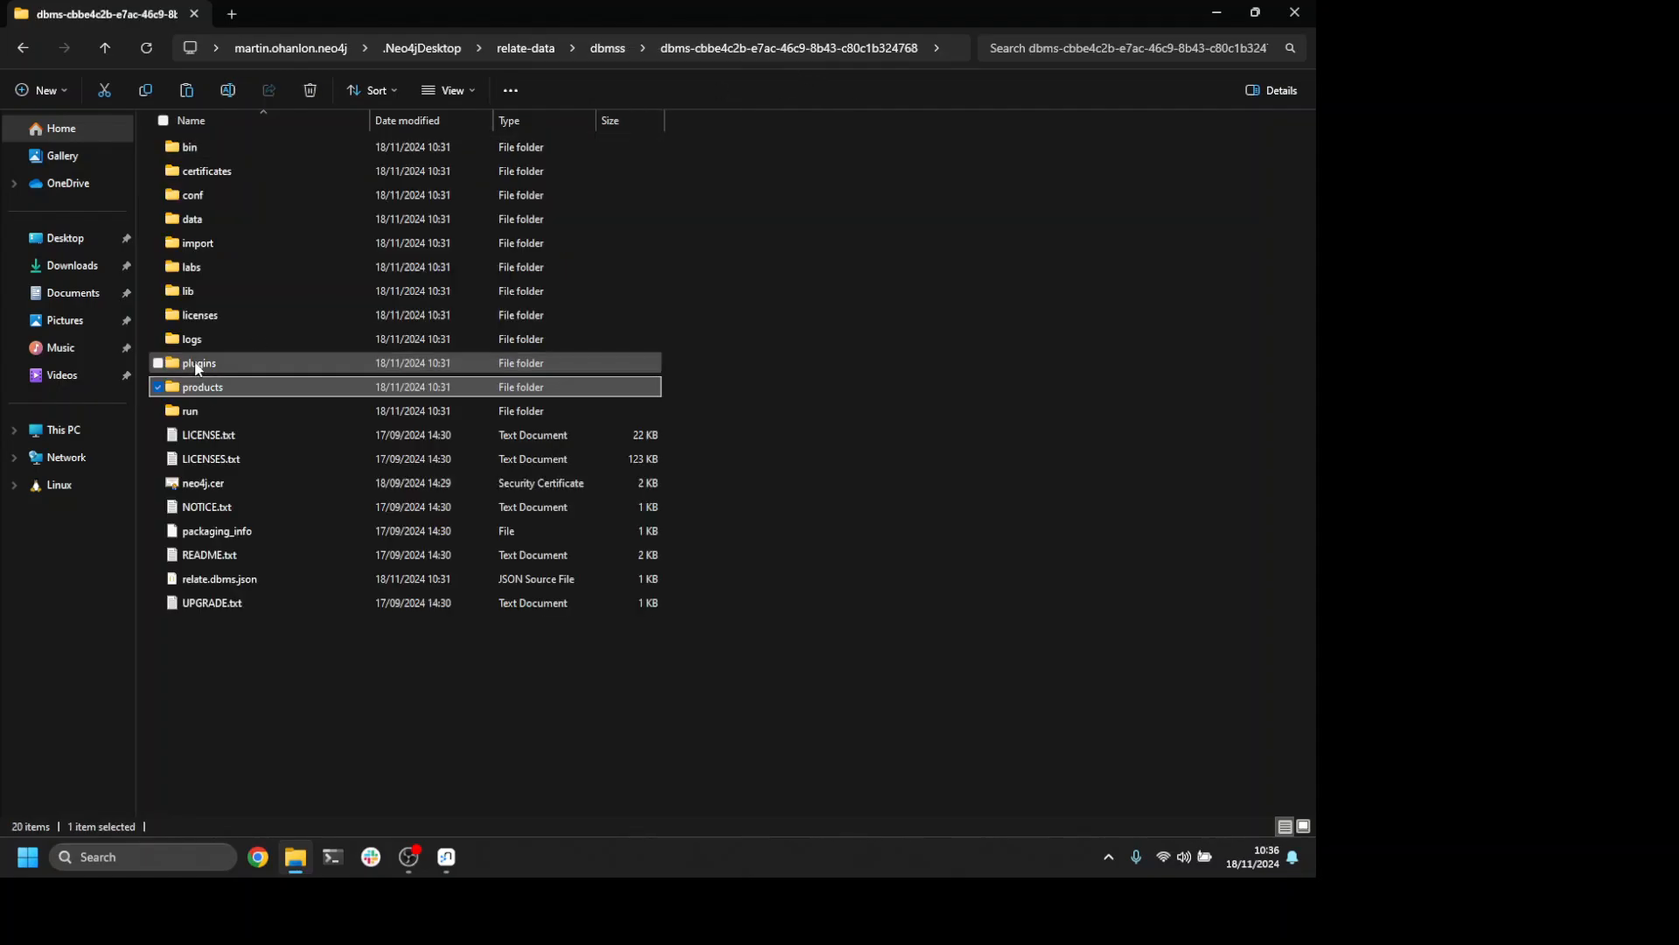
double_click(198, 363)
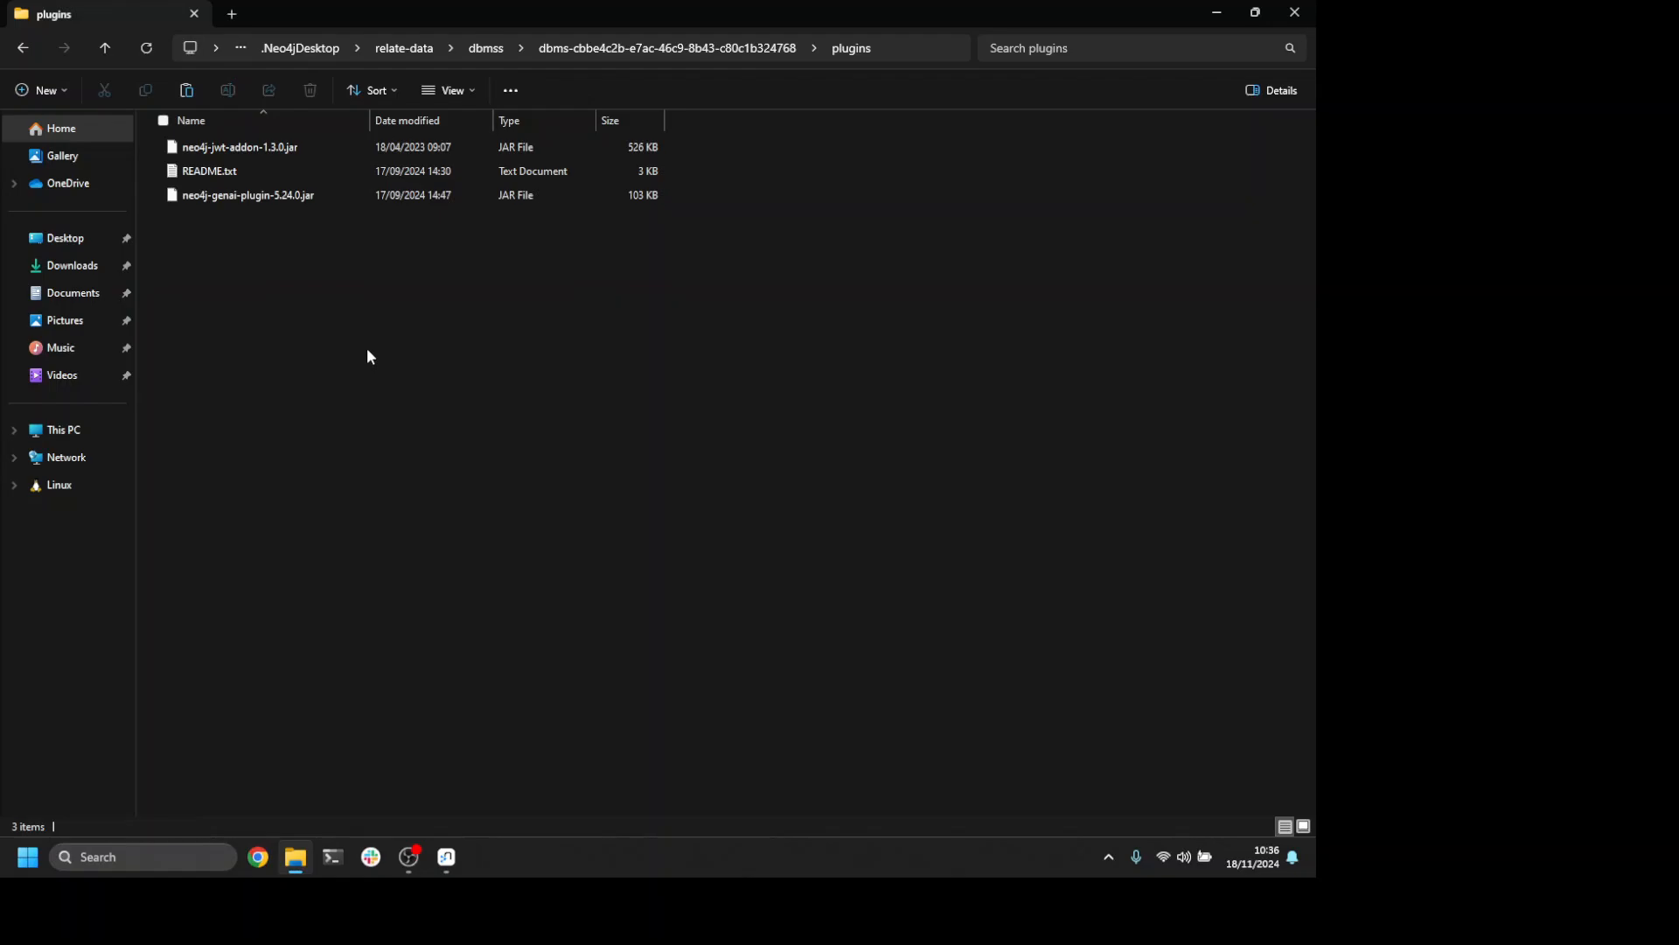
key("alt+tab")
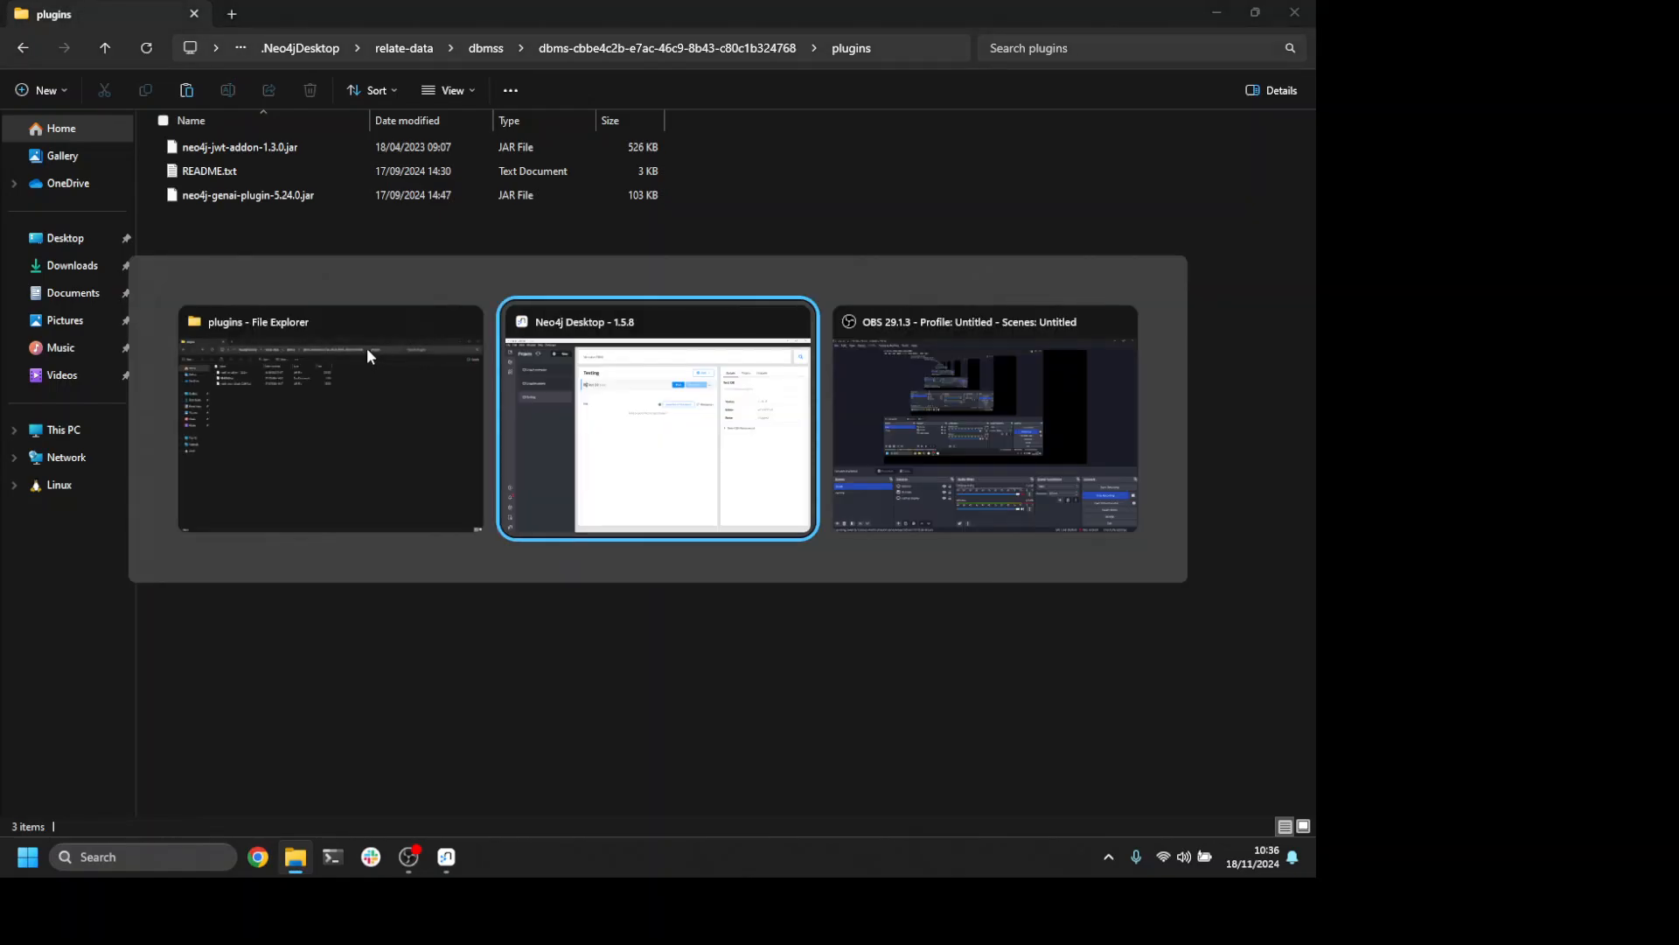
- Bring Neo4j Desktop forward and start Test DB
left_click(657, 418)
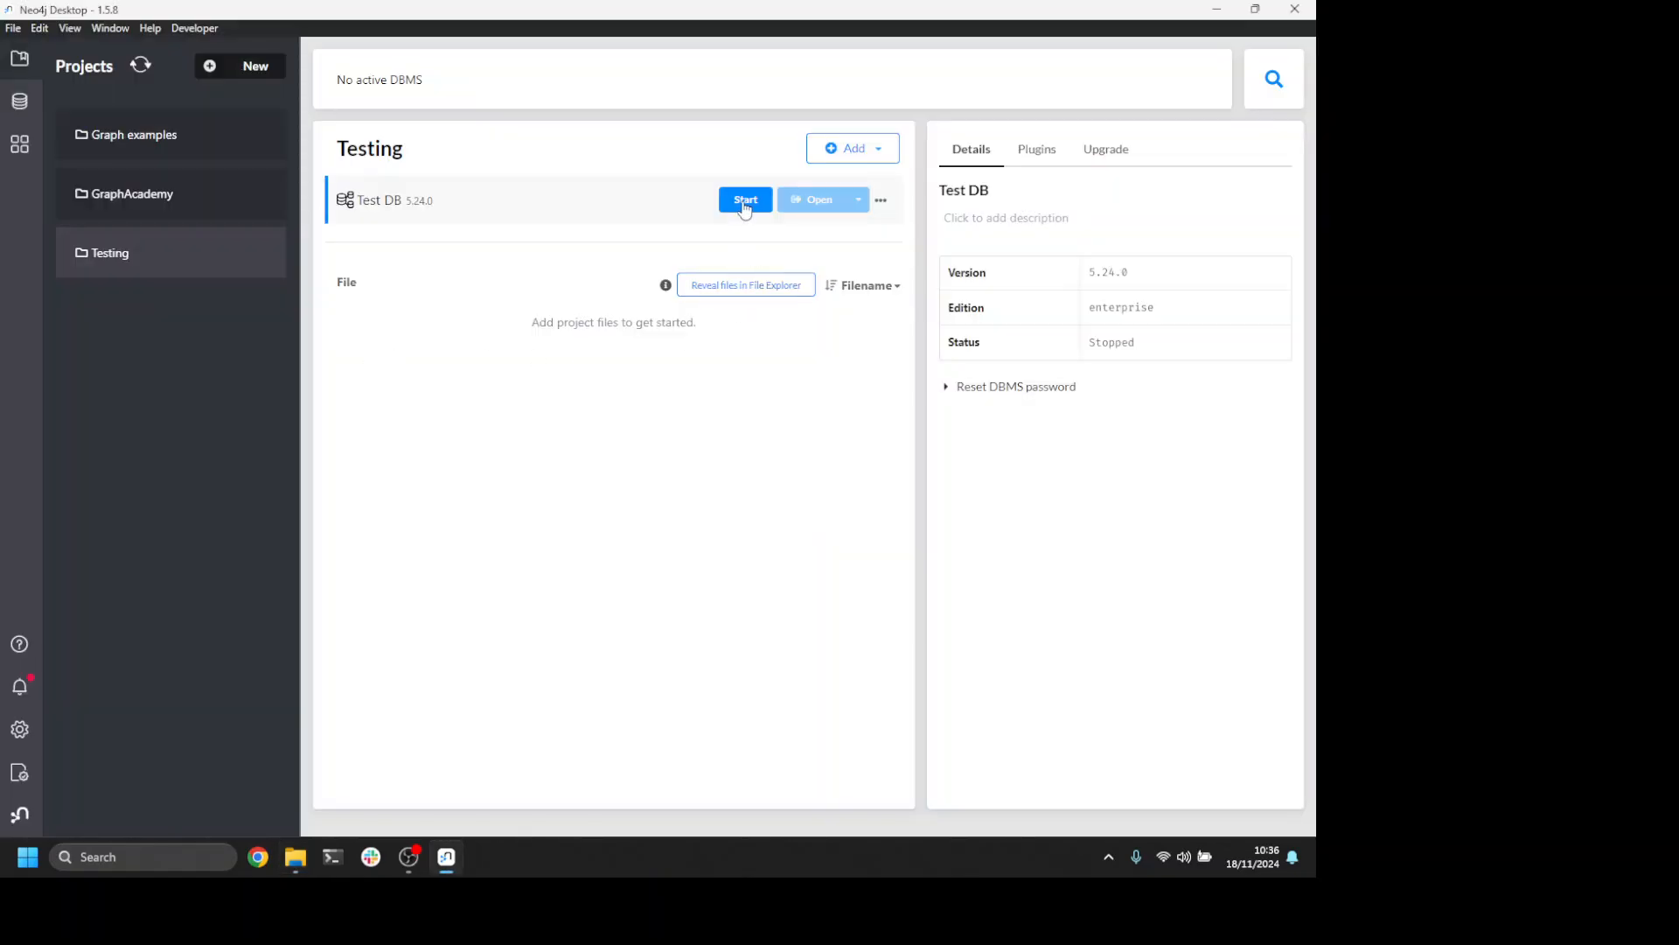
left_click(745, 201)
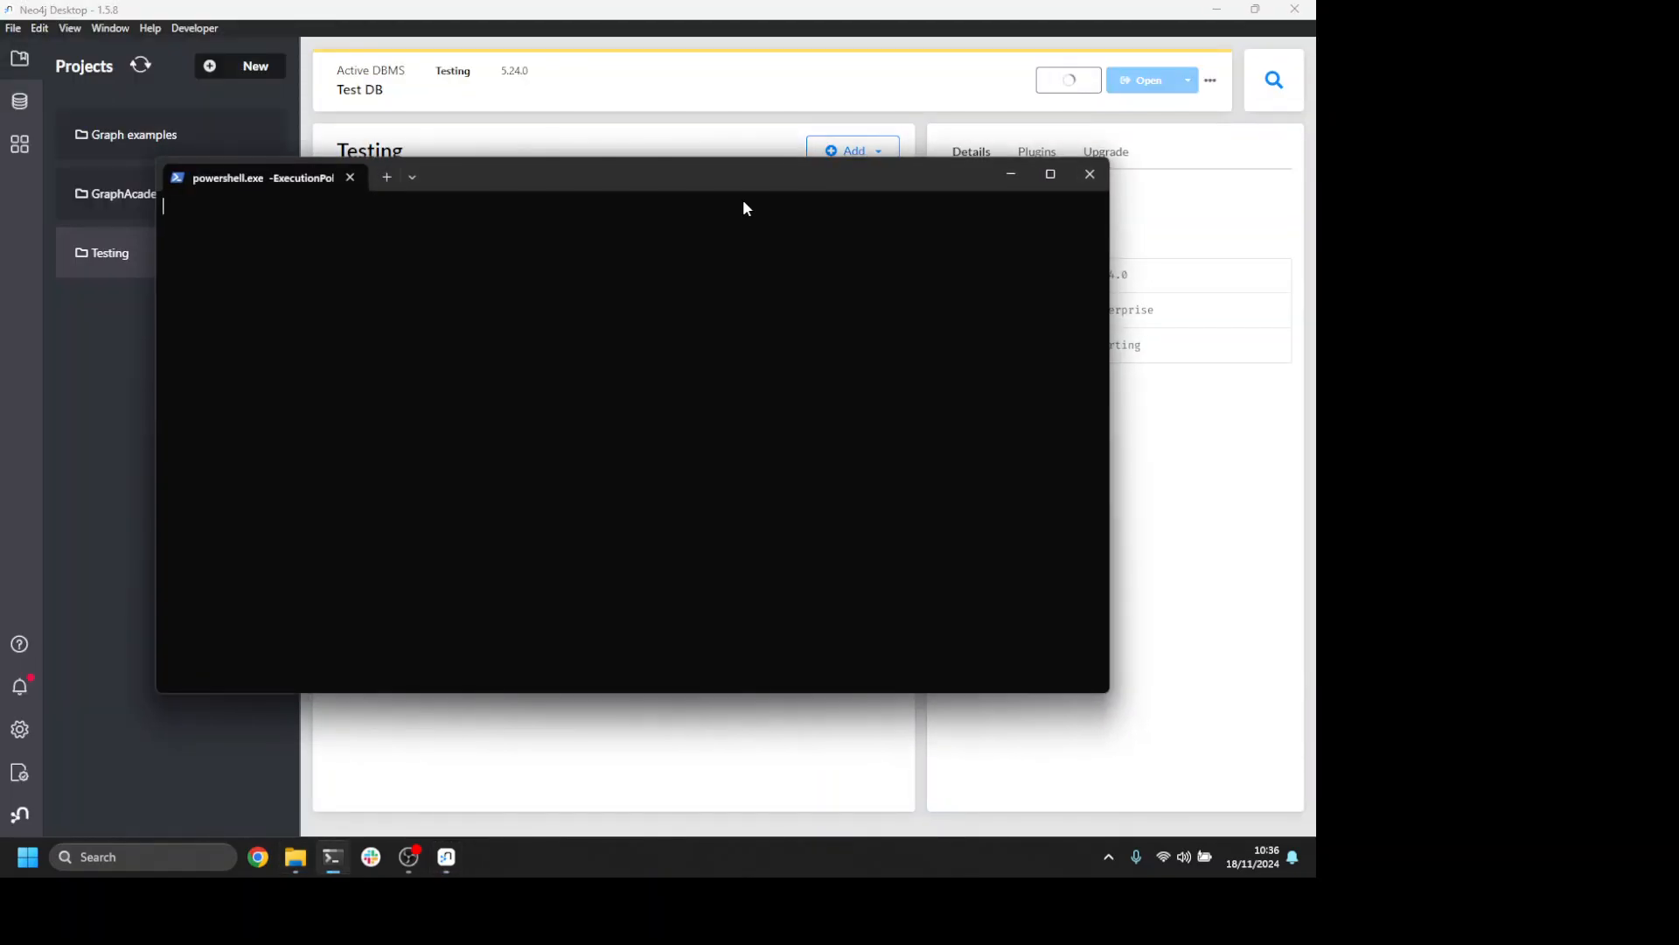
left_click(1090, 174)
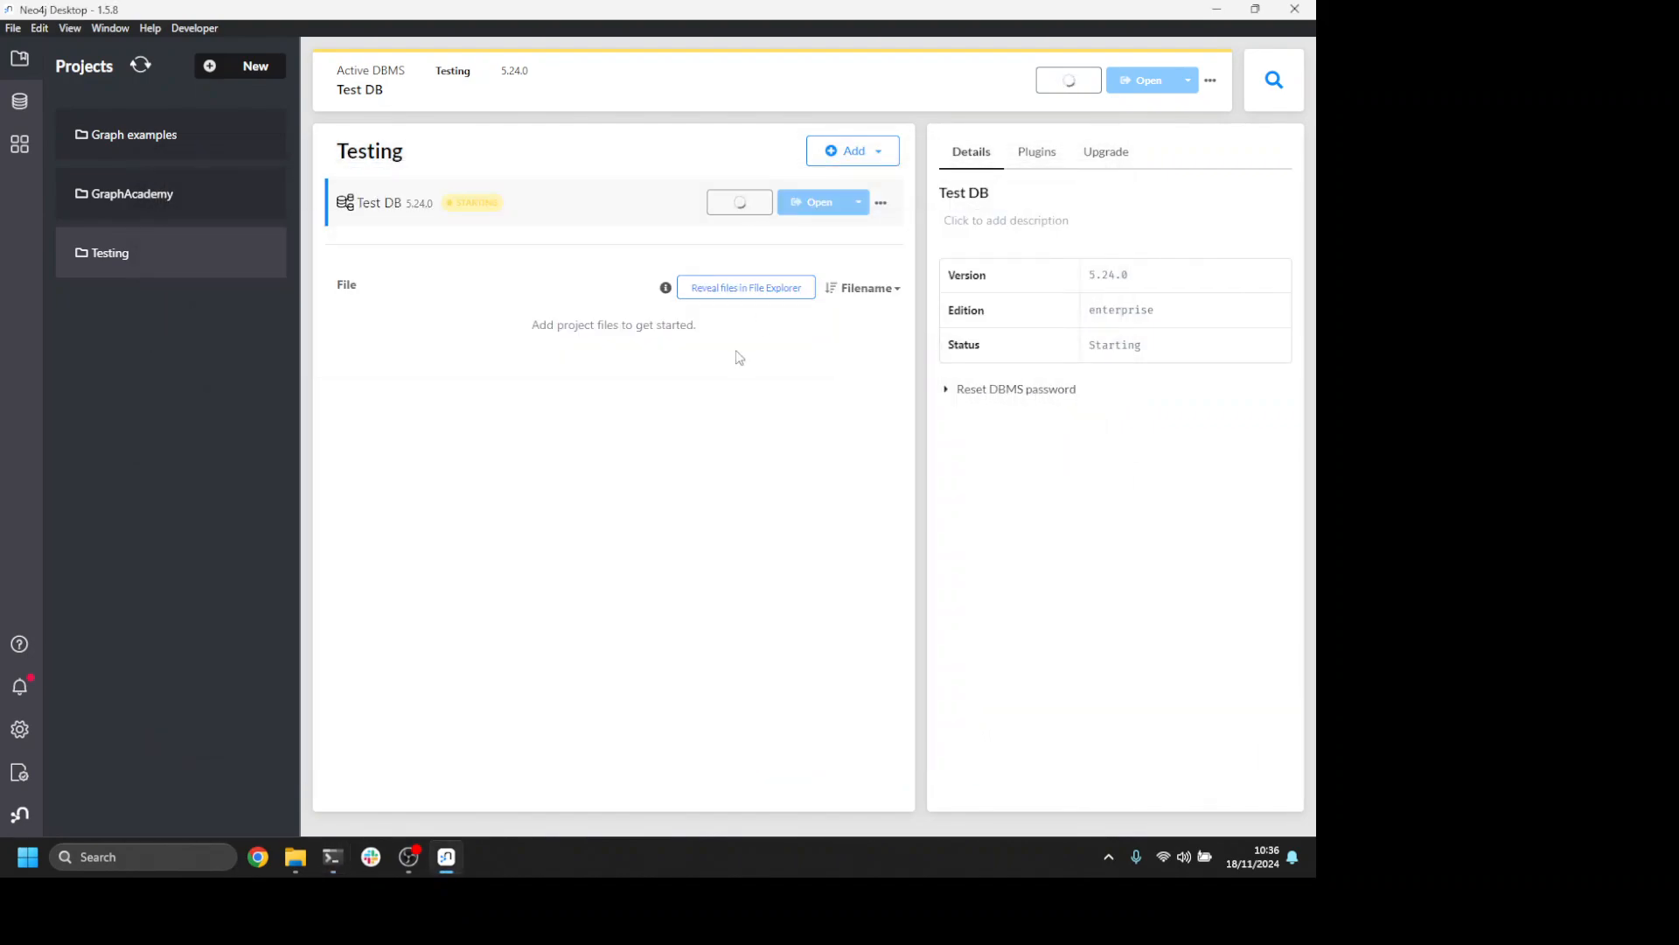